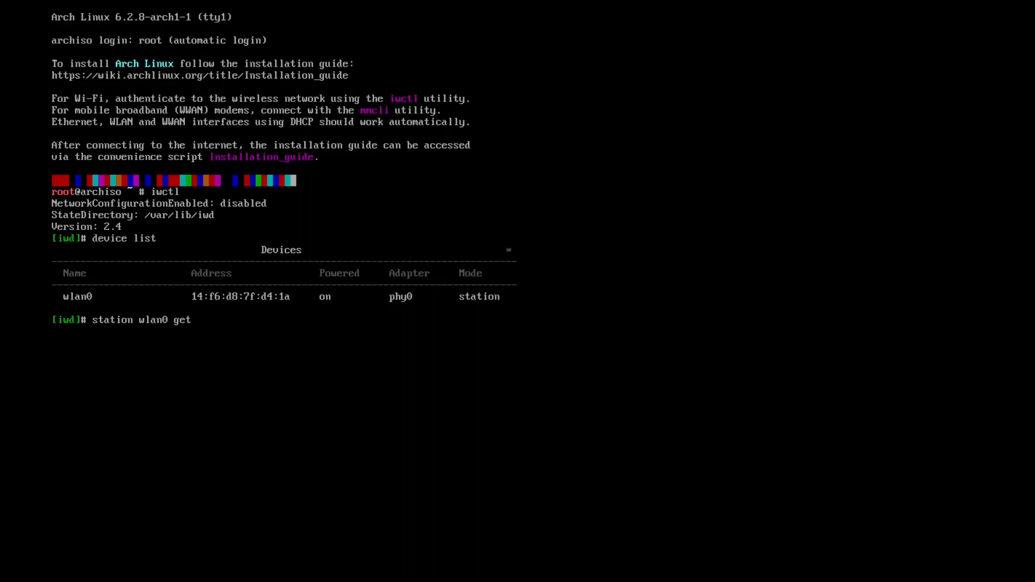
- Scan wlan0 for networks and connect the station to U+Net1334 in iwctl
{"action": "type", "text": "-networks"}
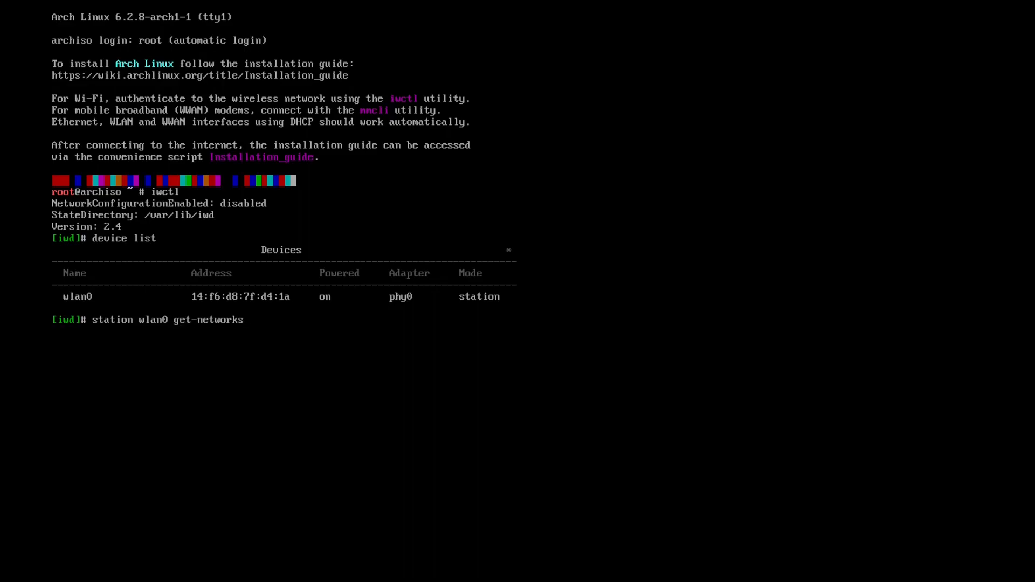
{"action": "type", "text": "station wlan0"}
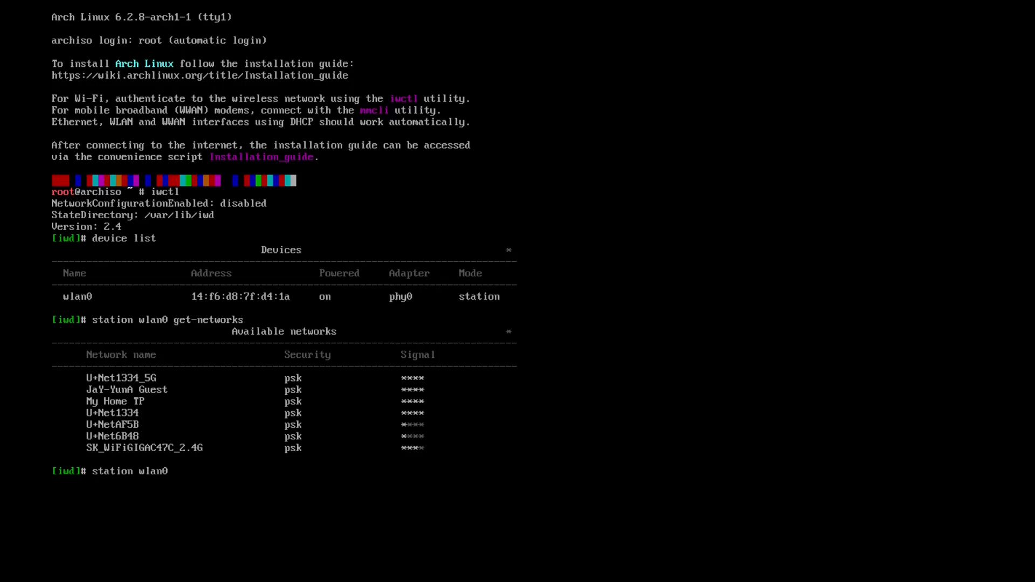
{"action": "type", "text": "connect"}
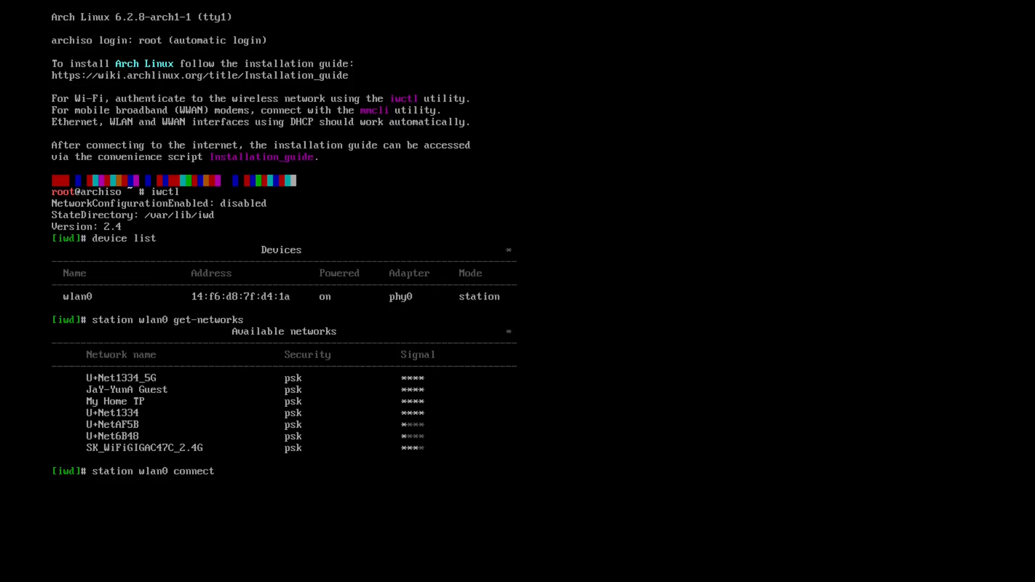
{"action": "type", "text": "U+N"}
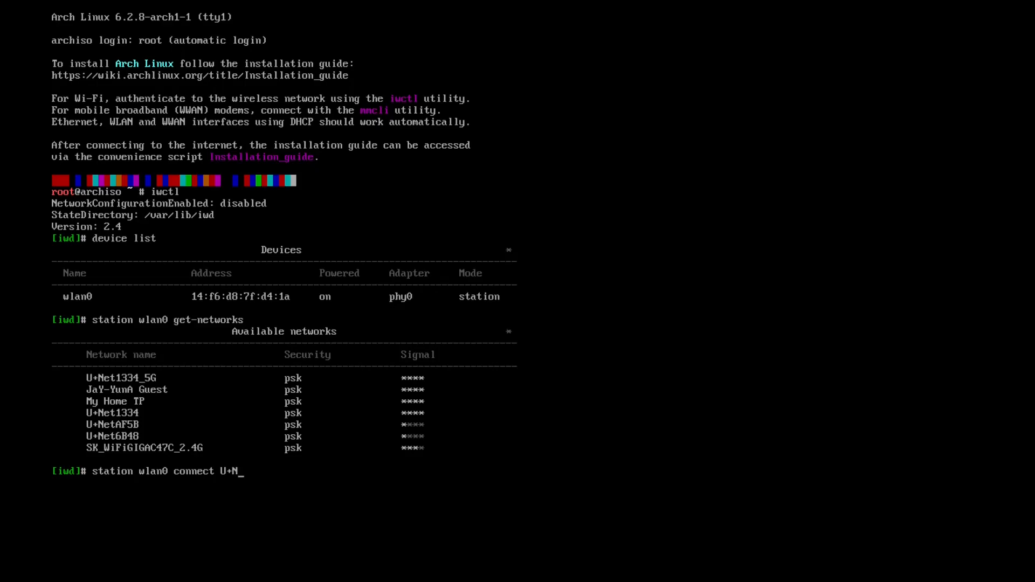
{"action": "type", "text": "et1334"}
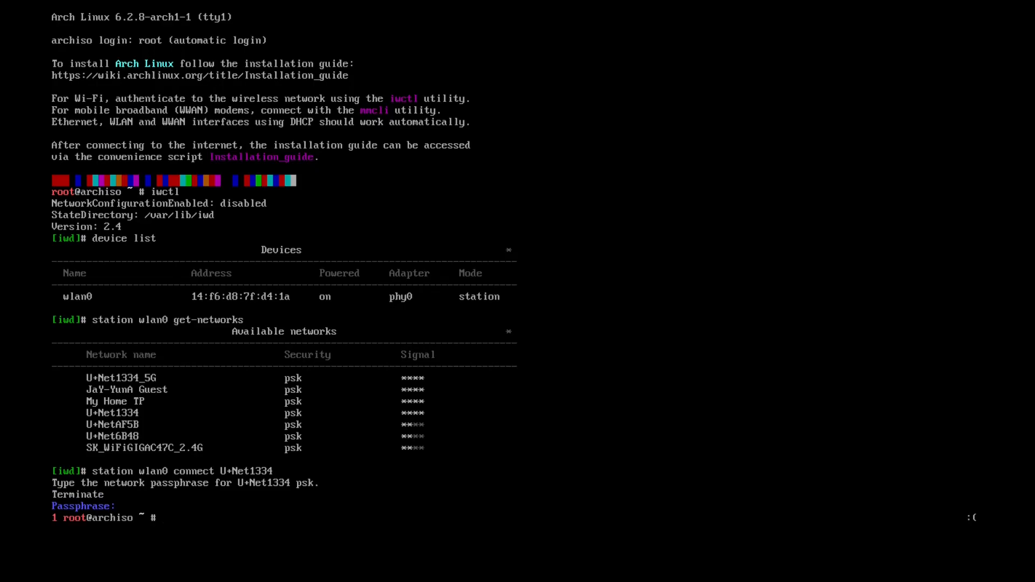
- Clear the console and ping archlinux.org three times to verify connectivity
{"action": "type", "text": "clear"}
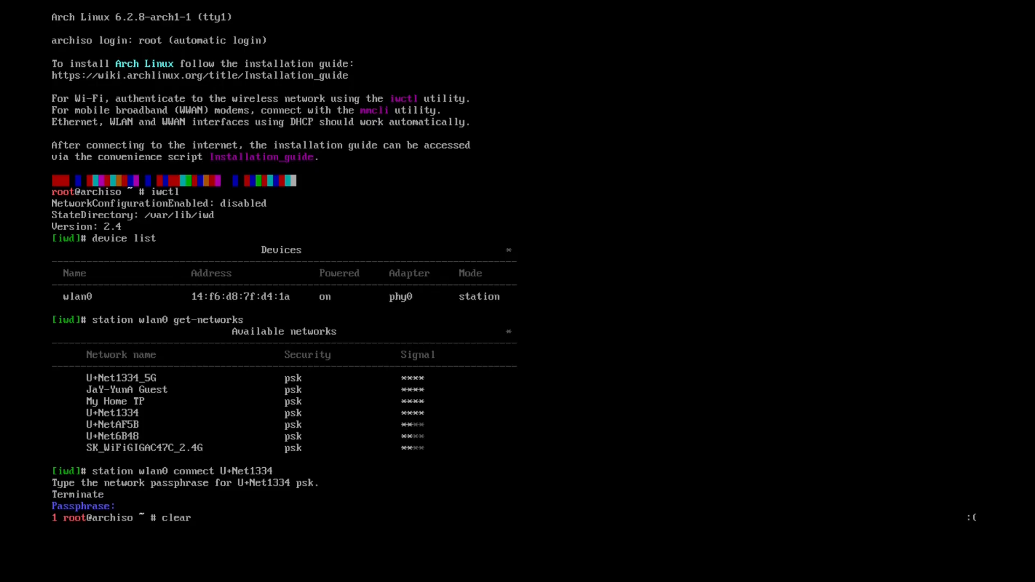
{"action": "type", "text": "ping -c 3 archlinux.org"}
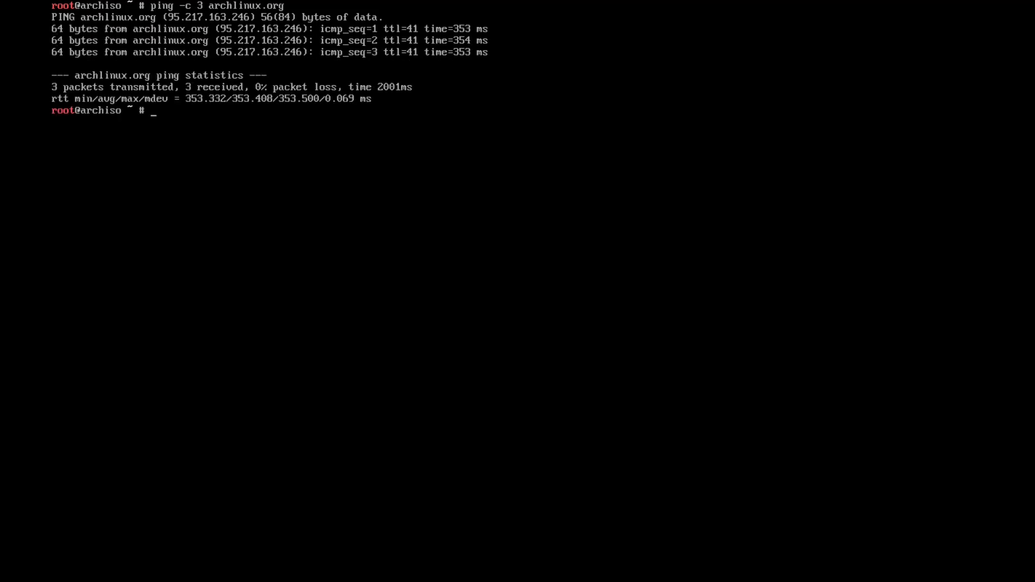
- List block devices with lsblk and open /dev/vda in cfdisk
{"action": "type", "text": "lsblk"}
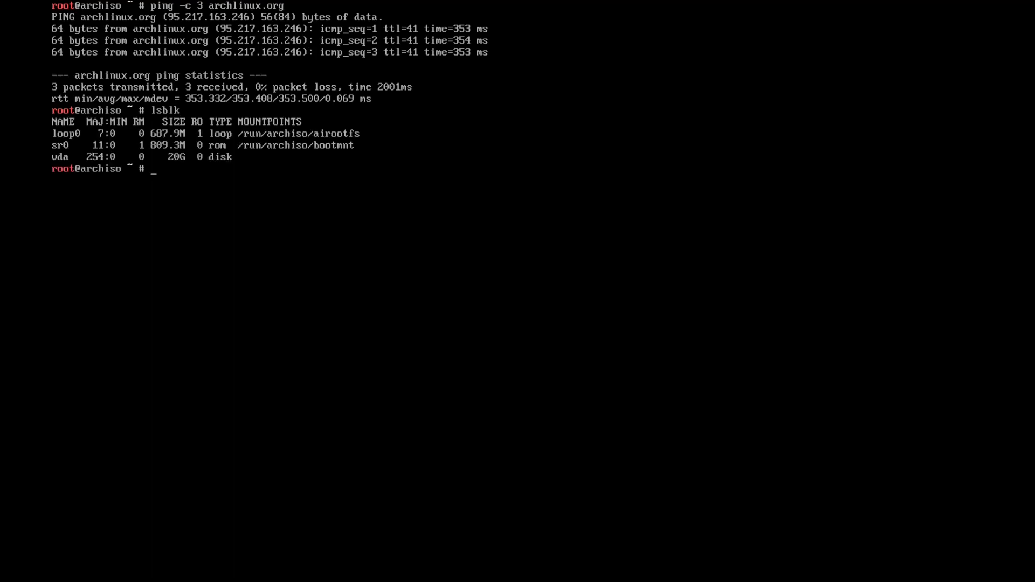
{"action": "type", "text": "cfd"}
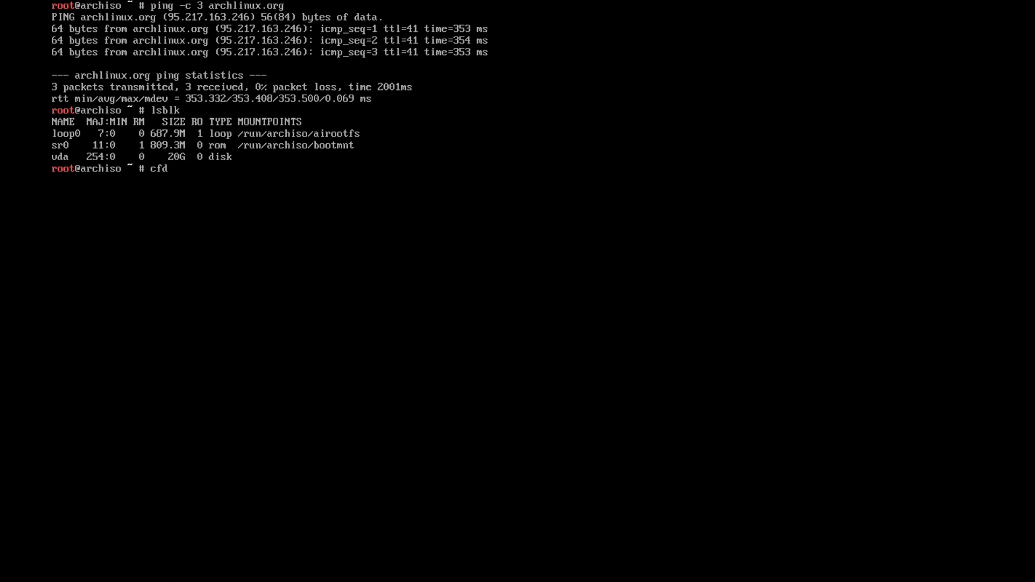
{"action": "type", "text": "isk /de"}
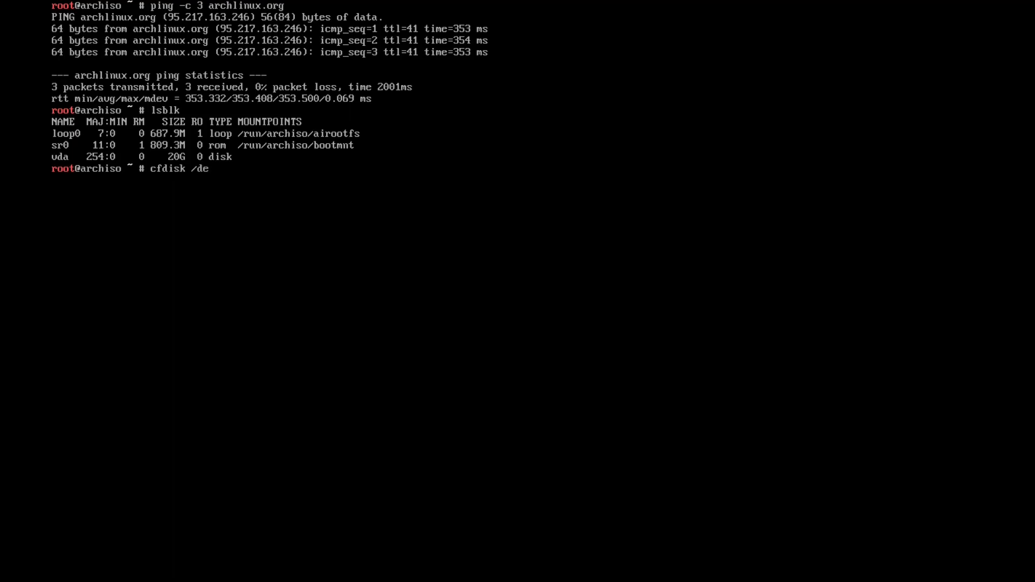
{"action": "type", "text": "v/vda"}
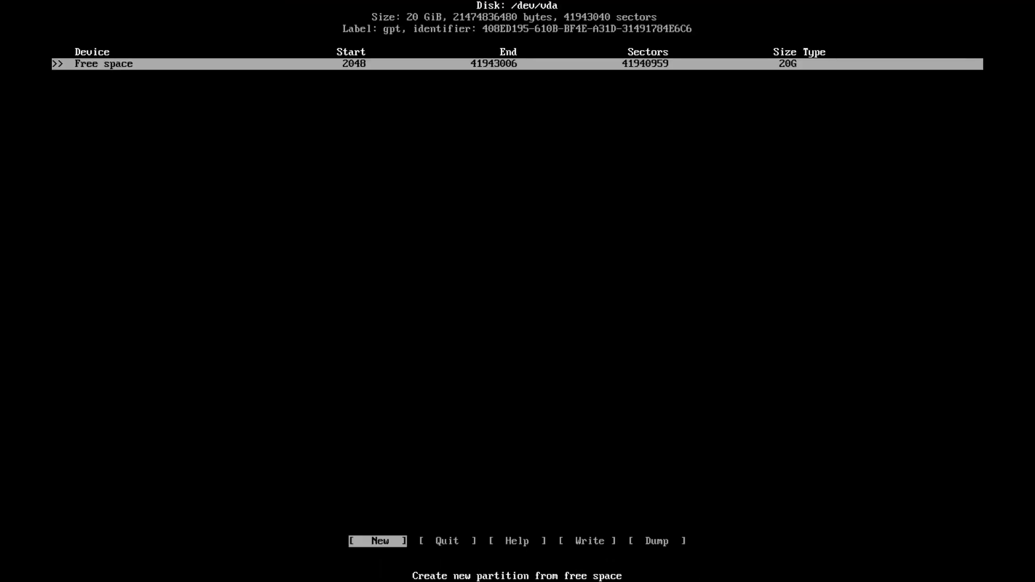
- Create the partitions and set the first to EFI System and the second to Linux swap
{"action": "left_click", "coordinate": [377, 540]}
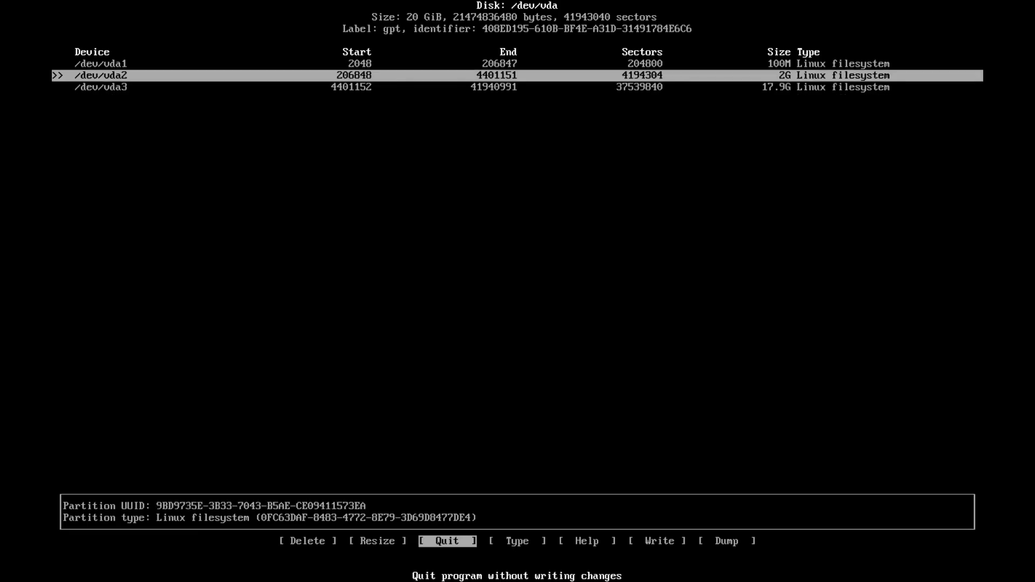
{"action": "key", "text": "Up"}
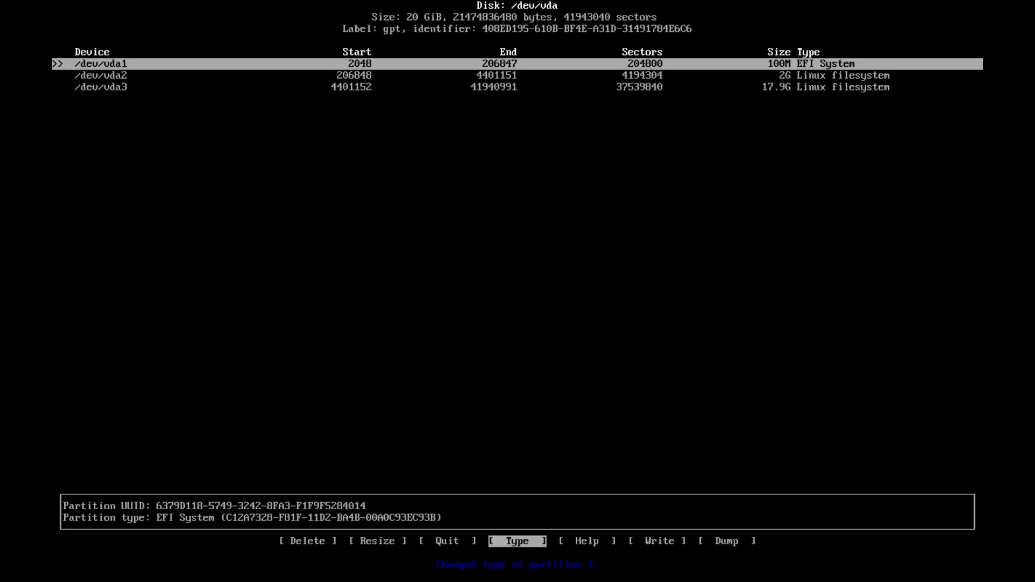
{"action": "key", "text": "Down"}
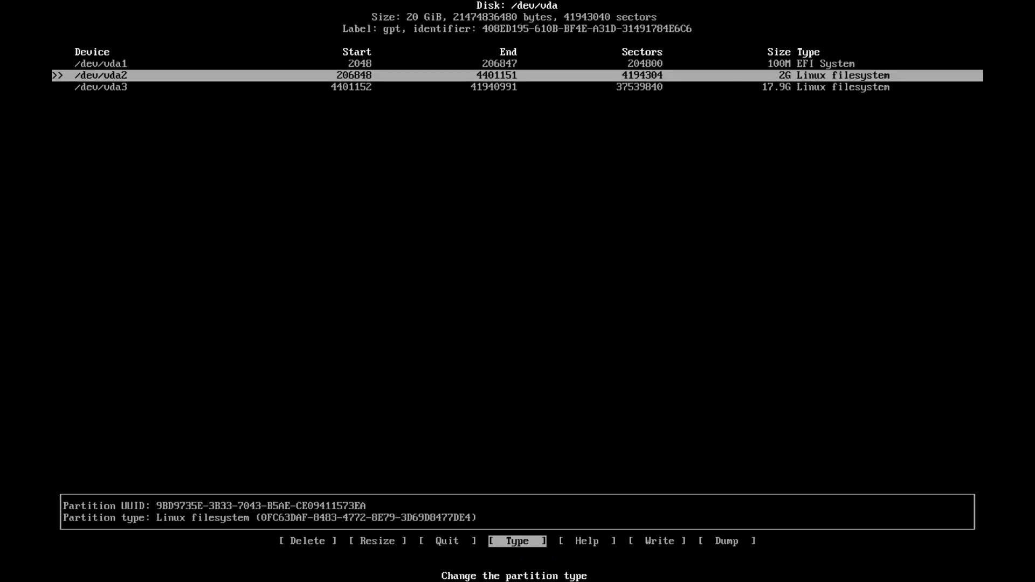
{"action": "left_click", "coordinate": [517, 540]}
{"action": "type", "text": "ye"}
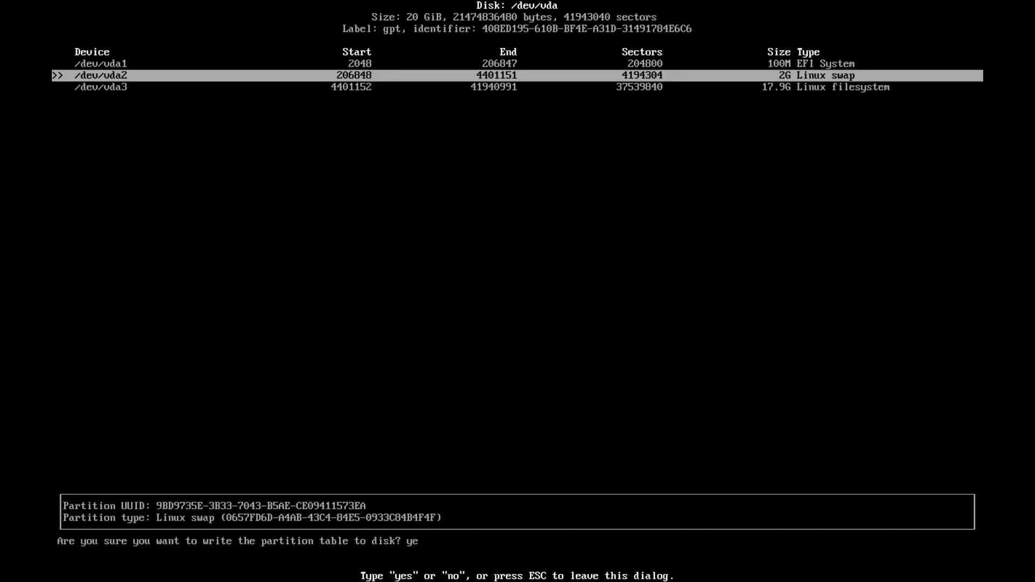
- Write the partition table to disk and quit cfdisk back to the shell
{"action": "key", "text": "Escape"}
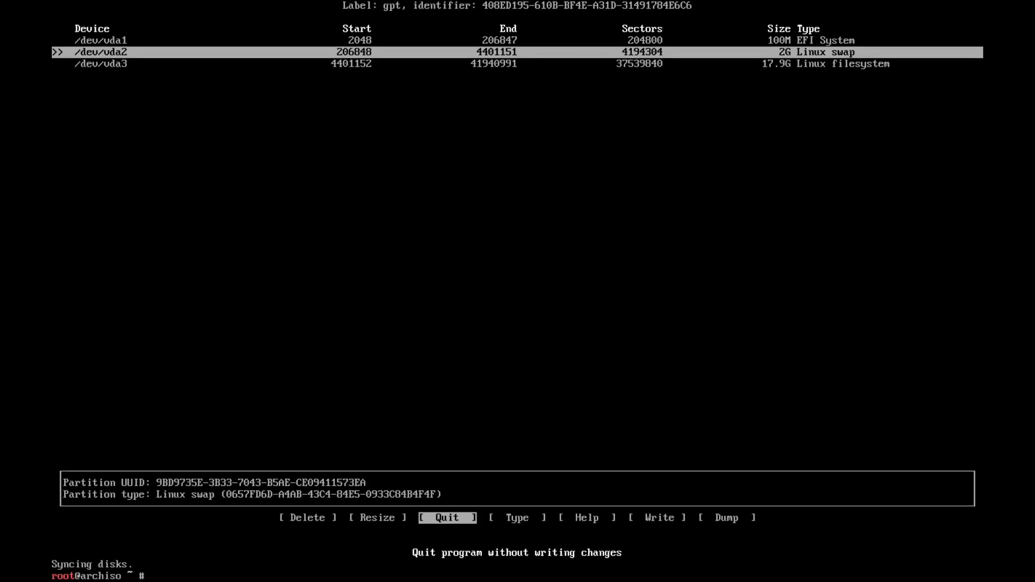
{"action": "key", "text": "Enter"}
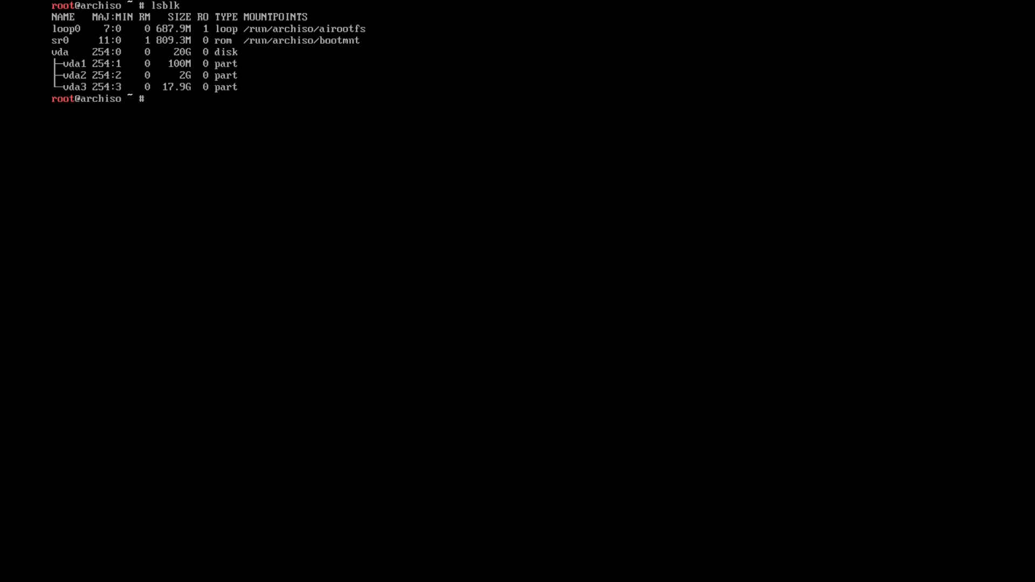
- Format /dev/vda1 as FAT32 with mkfs.vfat -F 32
{"action": "type", "text": "mkfs"}
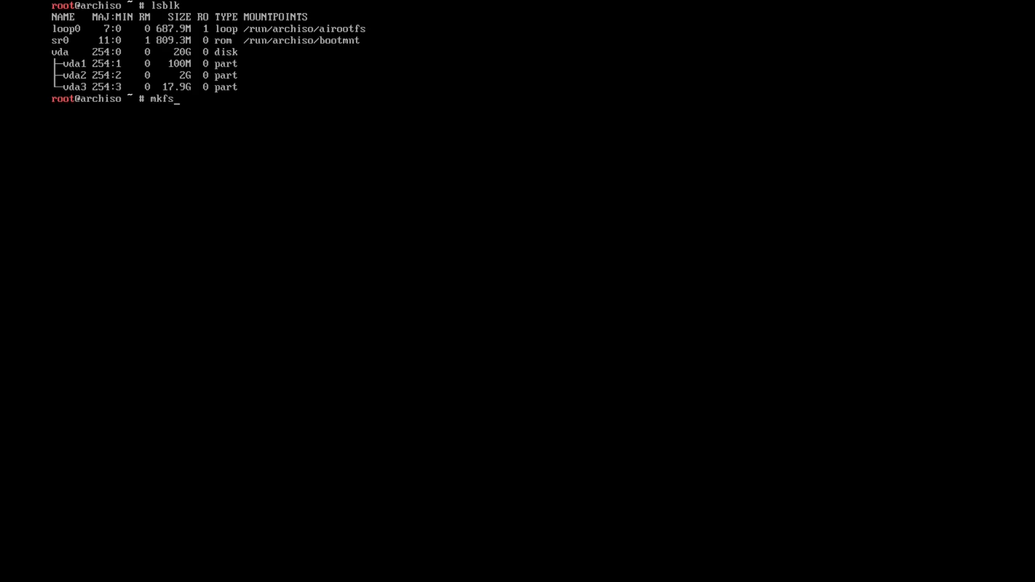
{"action": "type", "text": ".vfat"}
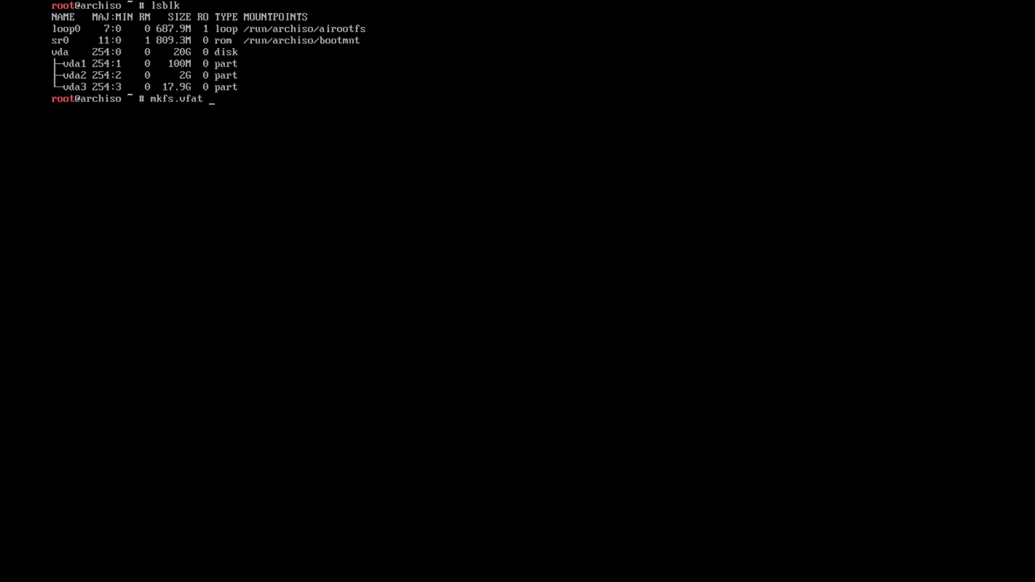
{"action": "type", "text": "-F 32"}
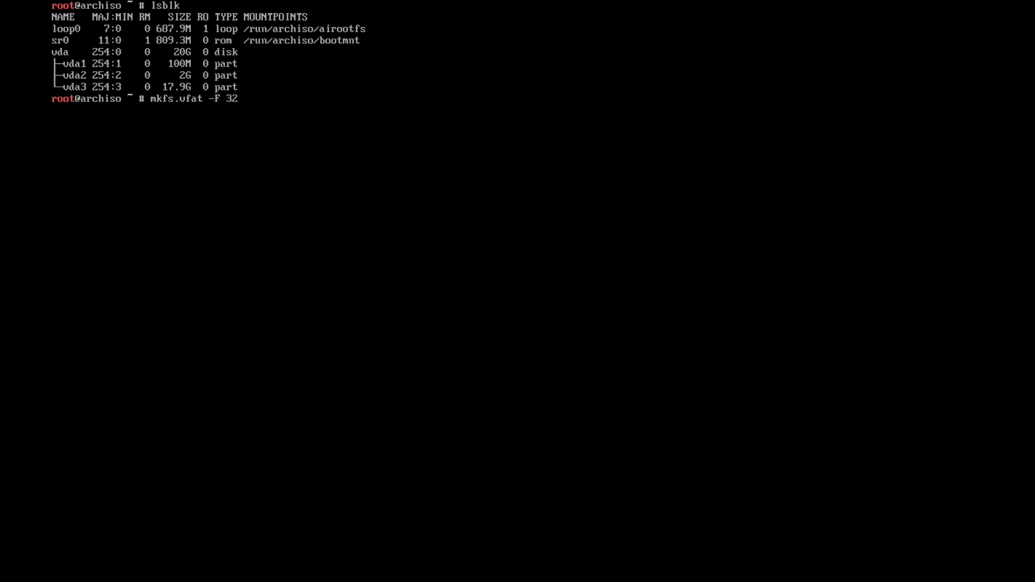
{"action": "type", "text": "/dev/vda1"}
{"action": "type", "text": "m"}
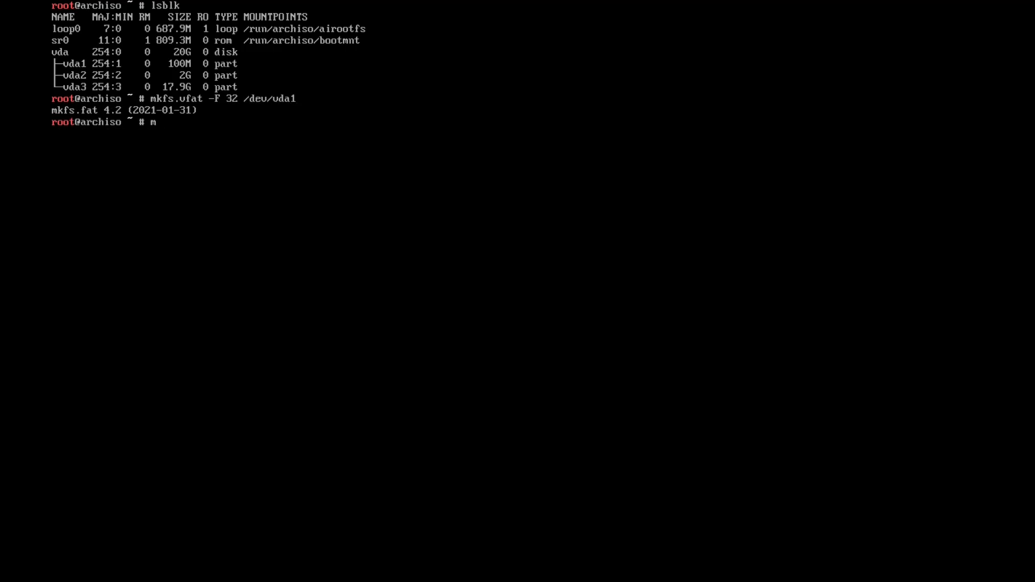
- Set up /dev/vda2 as swap with mkswap and format /dev/vda3 as ext4
{"action": "type", "text": "kswap /dev/vda2"}
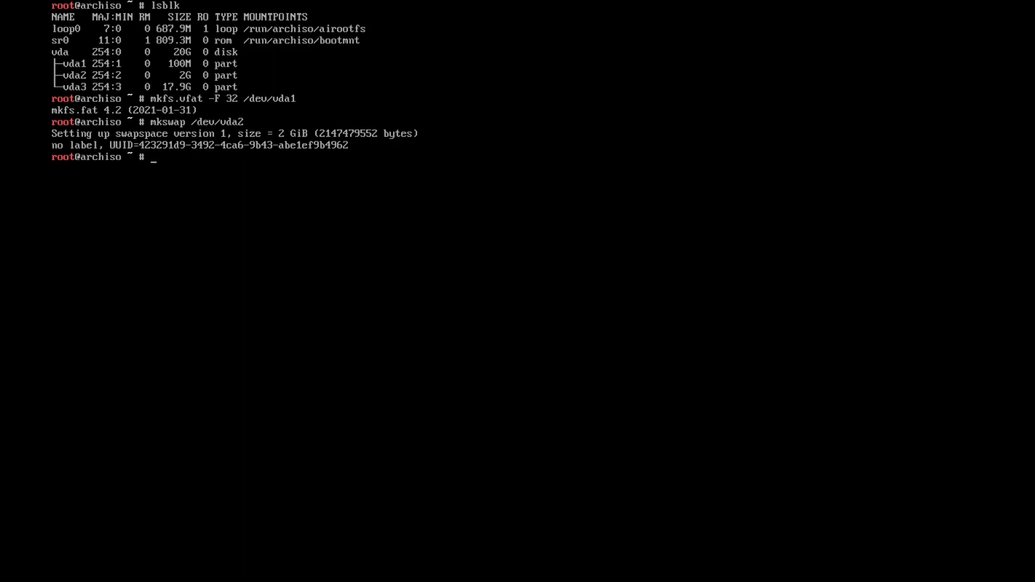
{"action": "type", "text": "ml"}
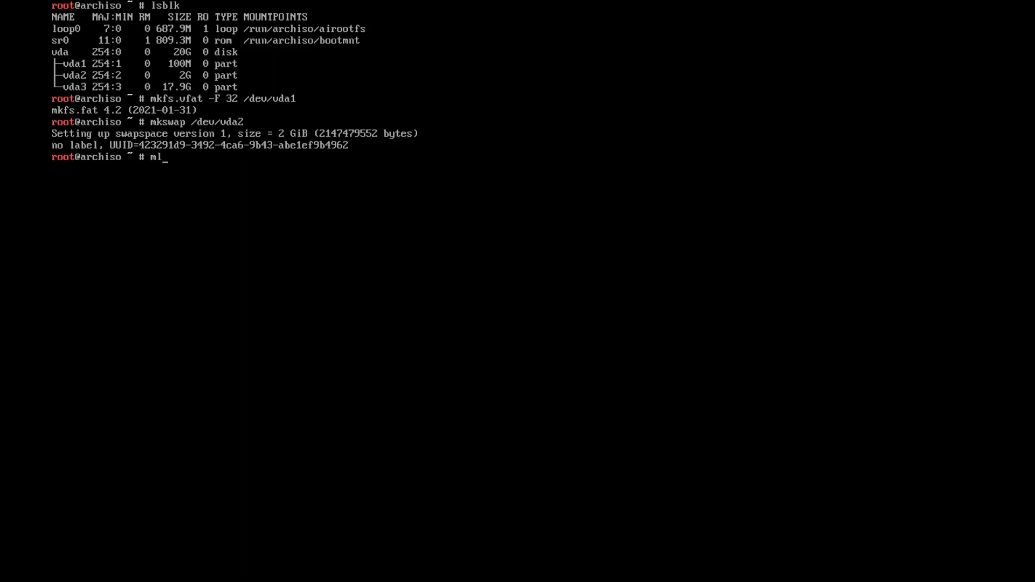
{"action": "type", "text": "kfs.ext4"}
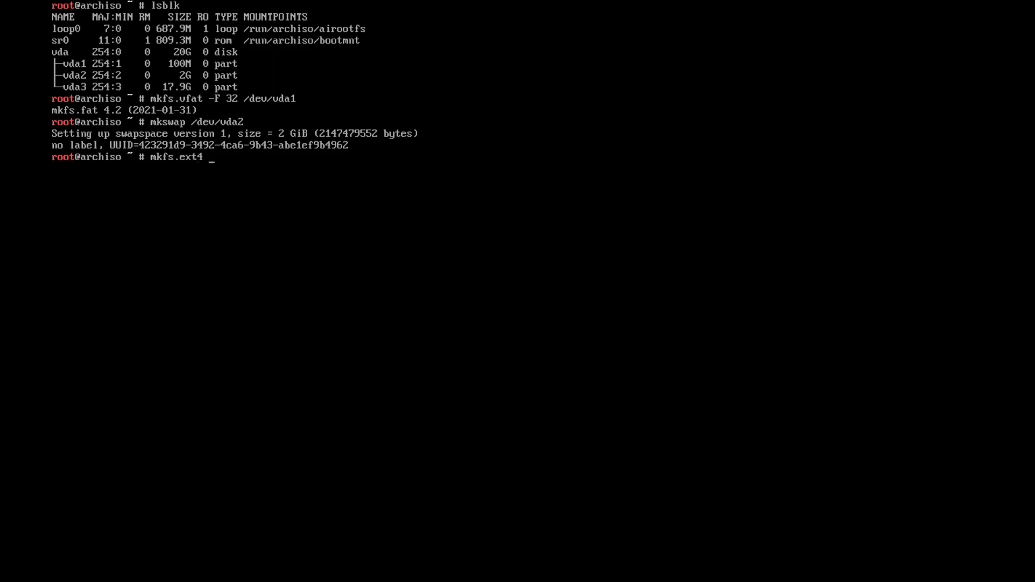
{"action": "type", "text": "/dev/vda3"}
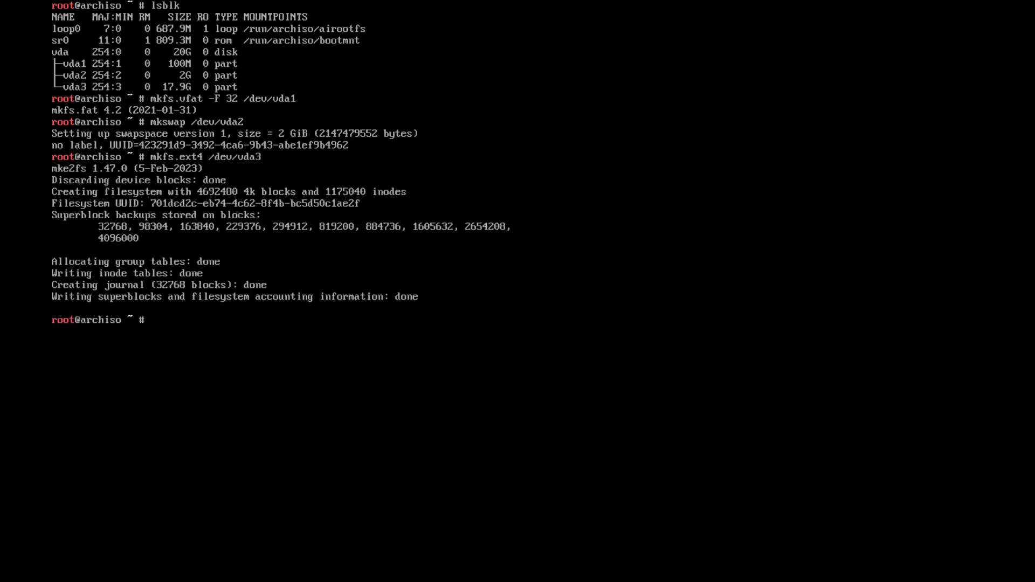
- Mount /dev/vda3 at /mnt and create the /mnt/boot/efi directory
{"action": "type", "text": "mount"}
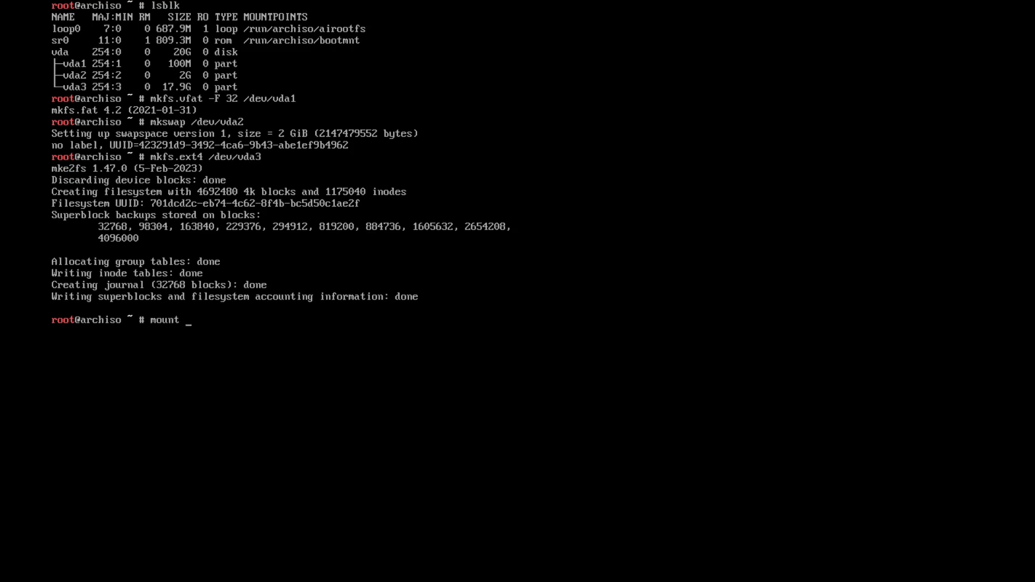
{"action": "type", "text": "/dev/"}
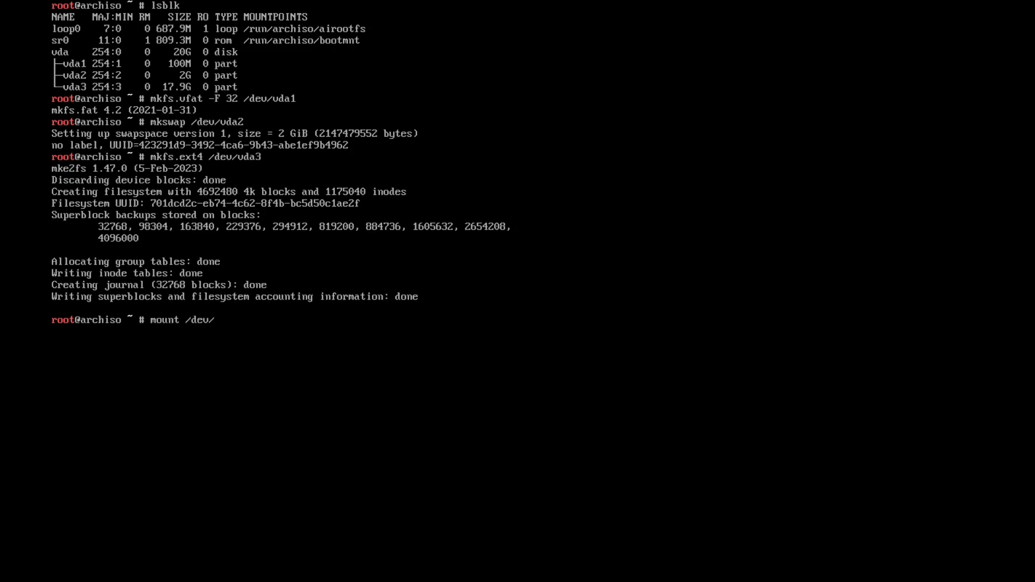
{"action": "type", "text": "vda3 /mn"}
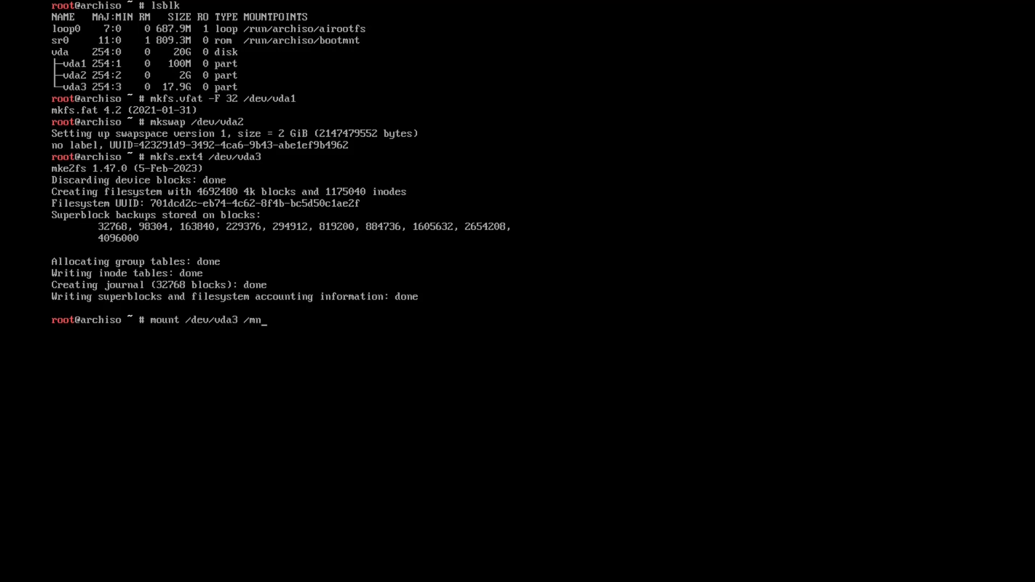
{"action": "type", "text": "mkdir -p /mnt/"}
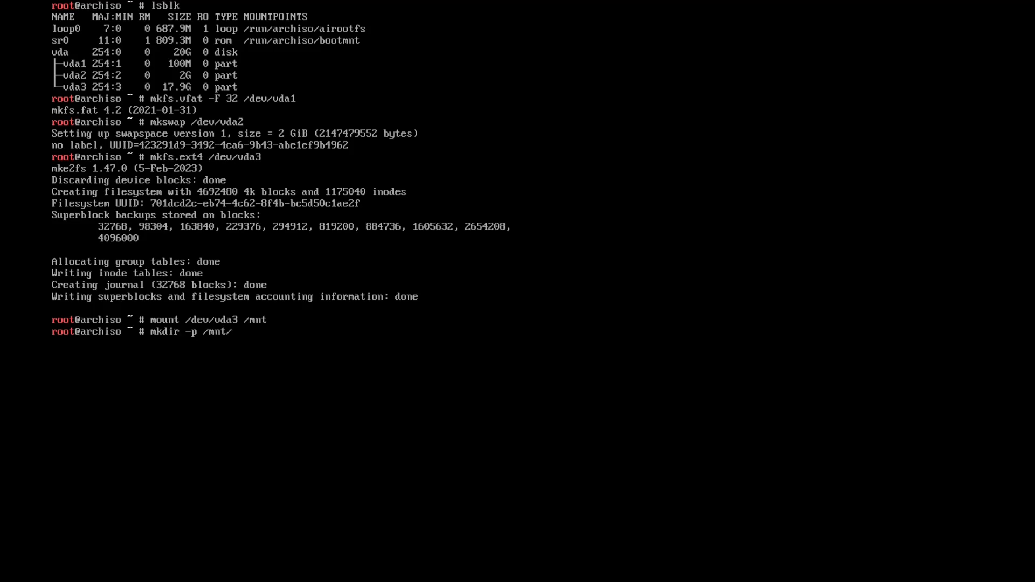
{"action": "type", "text": "boot/efi"}
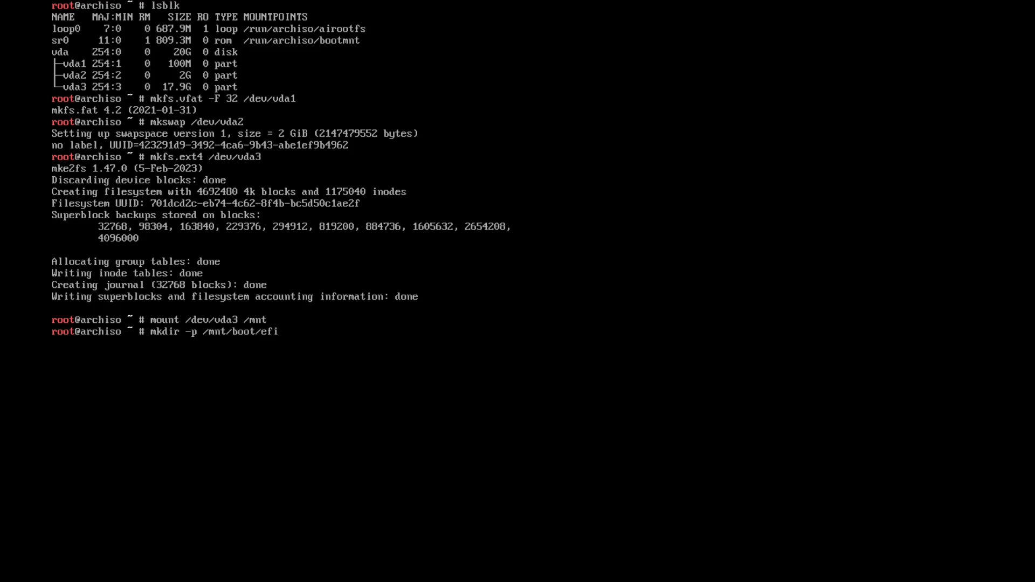
- Mount /dev/vda1 at /mnt/boot/efi
{"action": "type", "text": "mount /dev/"}
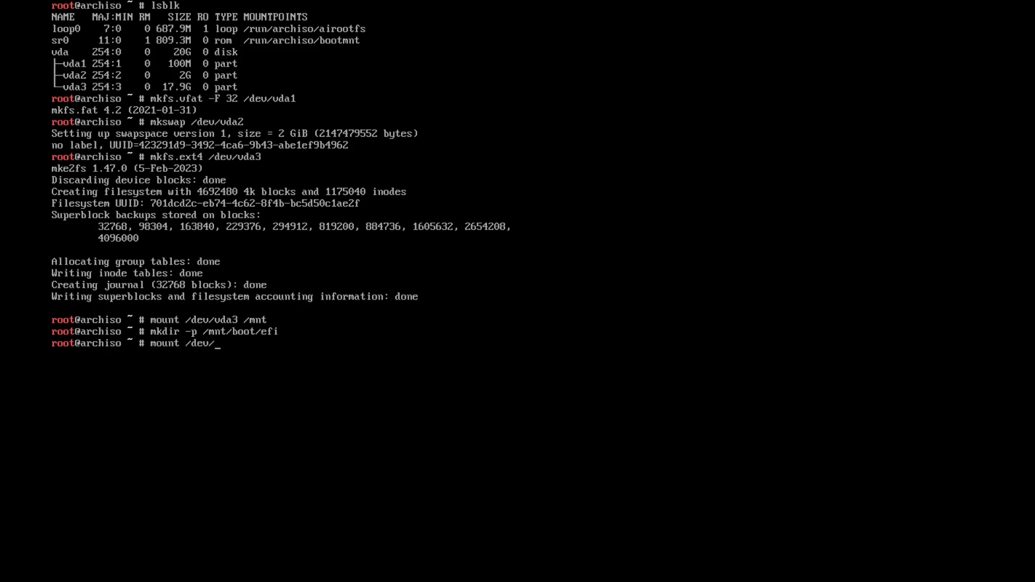
{"action": "type", "text": "vda1 /"}
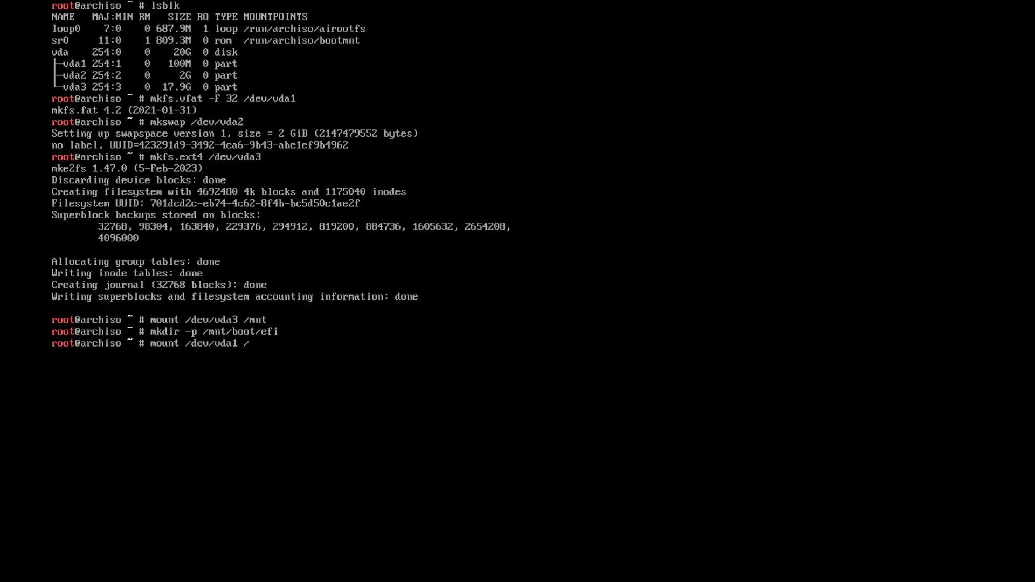
{"action": "type", "text": "mnt/boot/efi"}
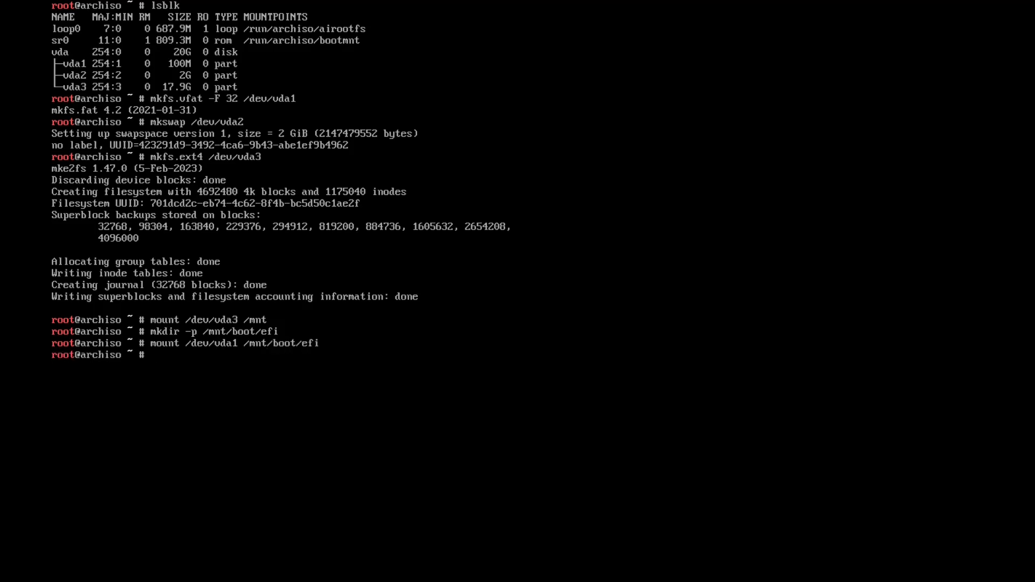
- Enable swap on /dev/vda2 with swapon
{"action": "type", "text": "mkswap"}
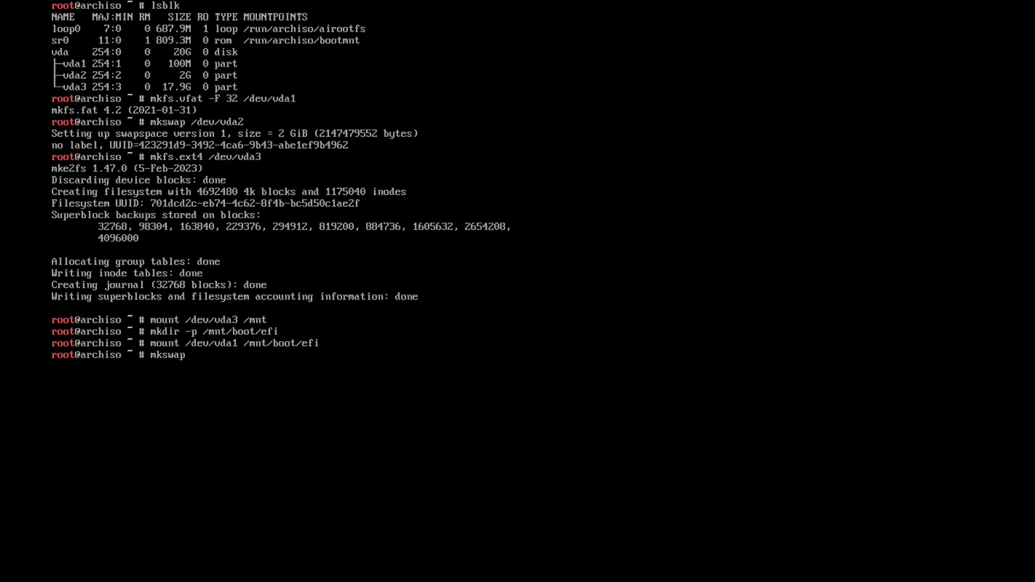
{"action": "type", "text": "sw"}
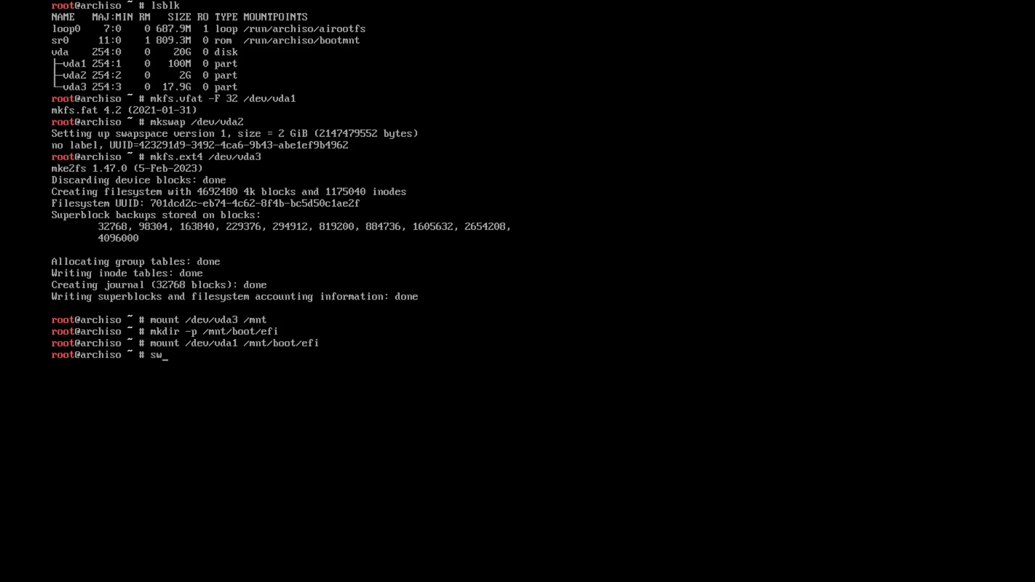
{"action": "type", "text": "apon"}
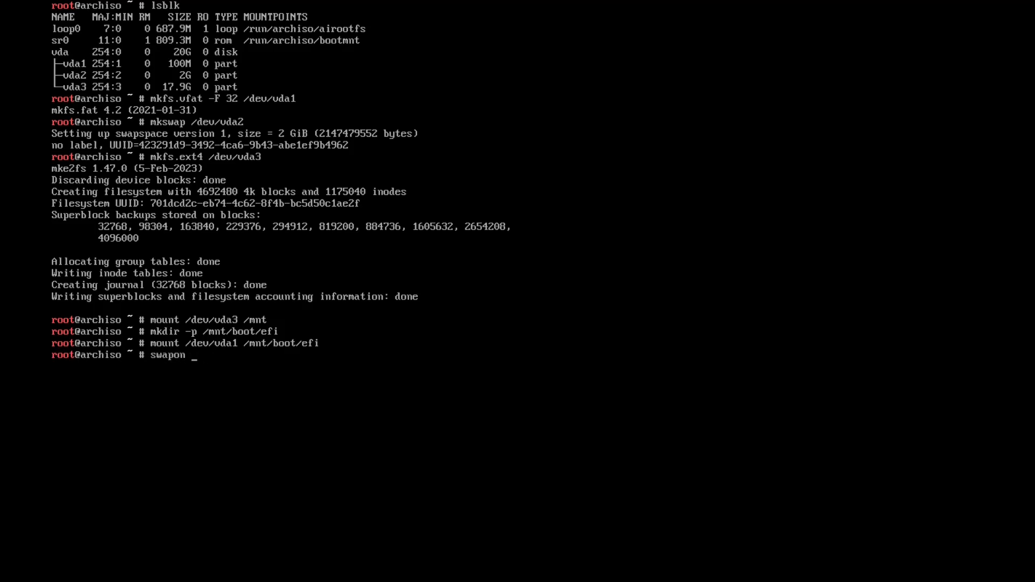
{"action": "type", "text": "/dev/vda2"}
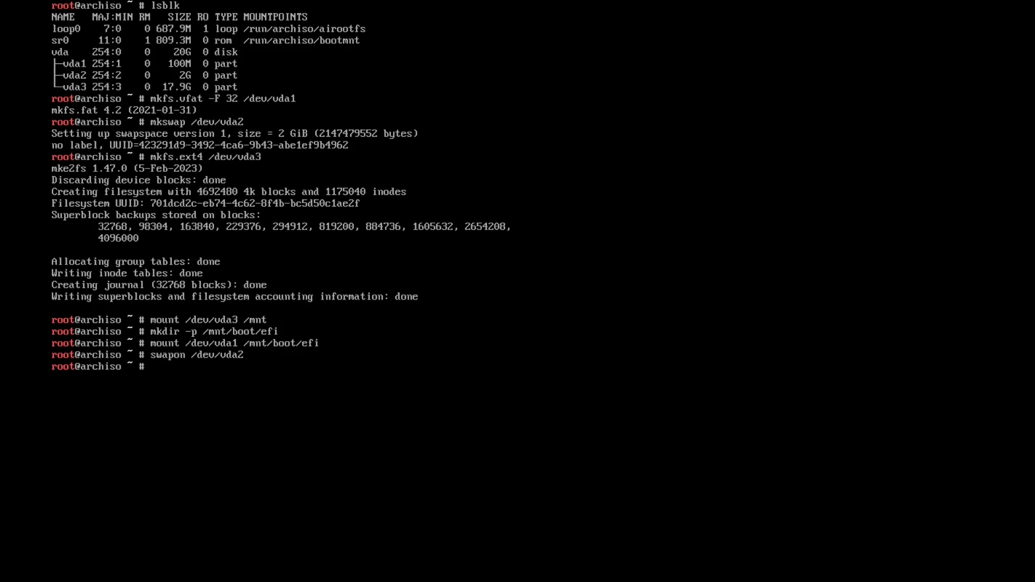
{"action": "type", "text": "nano /etc"}
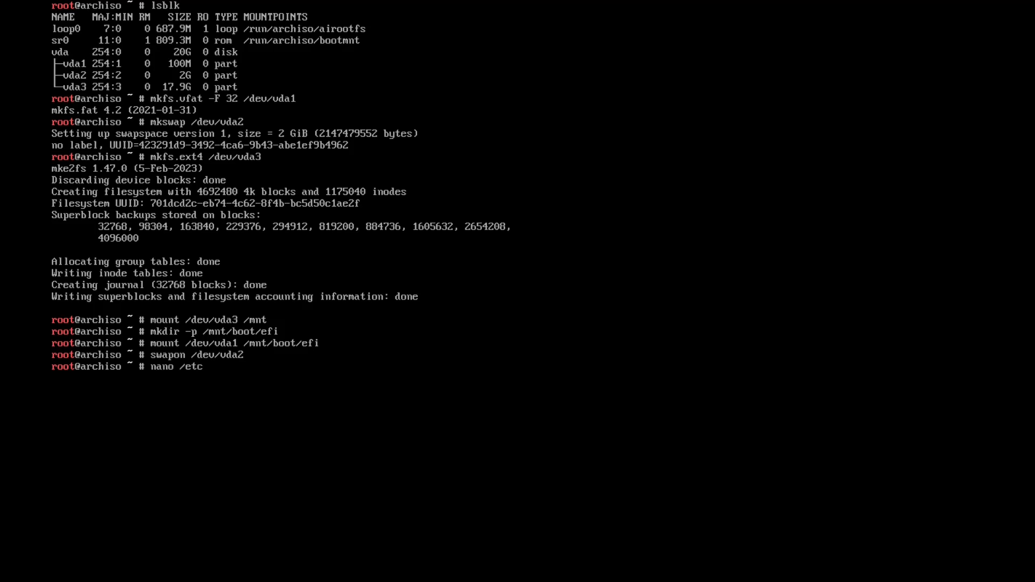
- Uncomment ParallelDownloads = 5 in /etc/pacman.conf and write the file out
{"action": "type", "text": "pacman.c"}
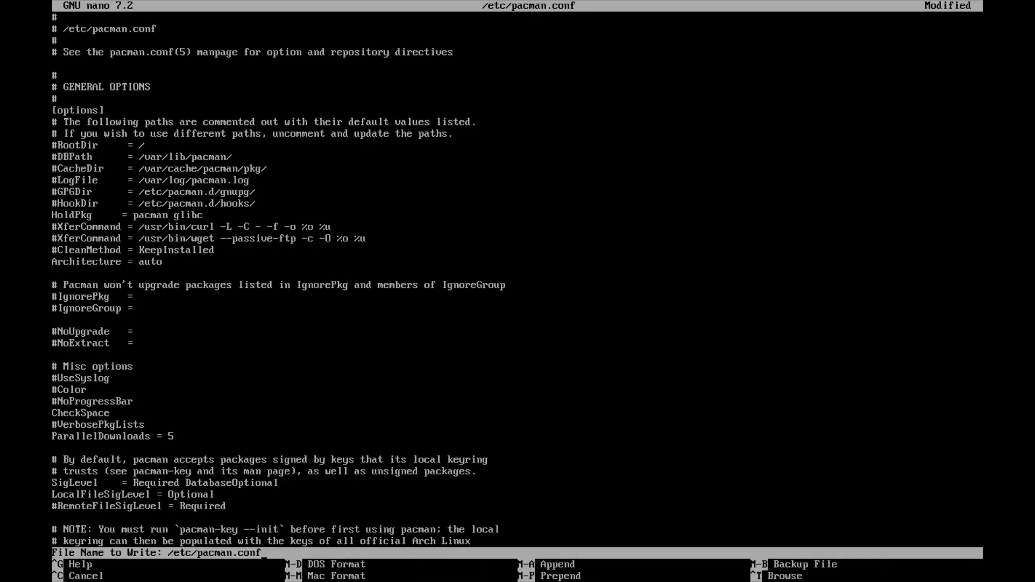
{"action": "key", "text": "Enter"}
{"action": "type", "text": "pacstrap /mnt base linux linux"}
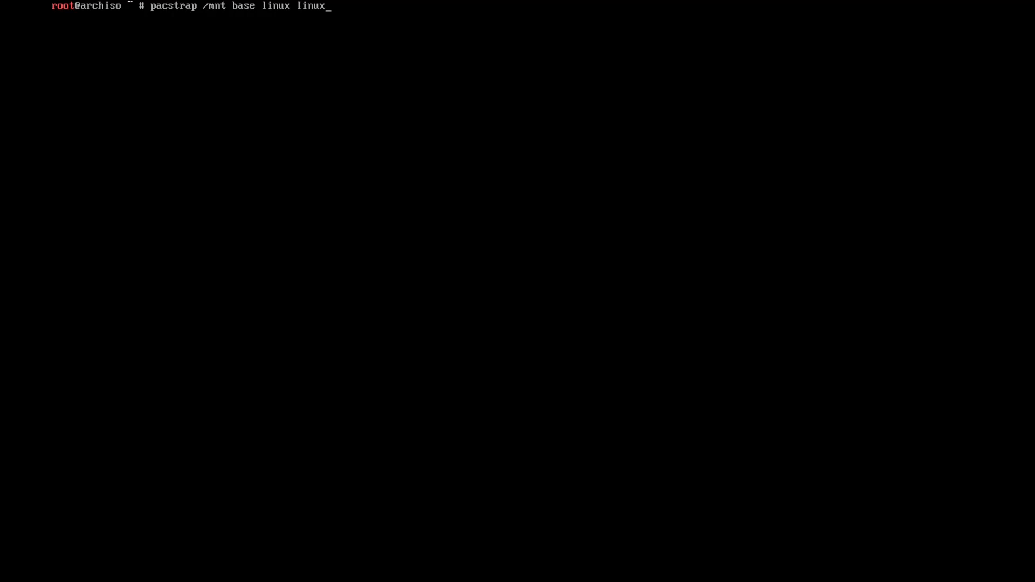
- Run pacstrap to install base, linux, linux-firmware and amd-ucode into /mnt, then clear
{"action": "key", "text": "Return"}
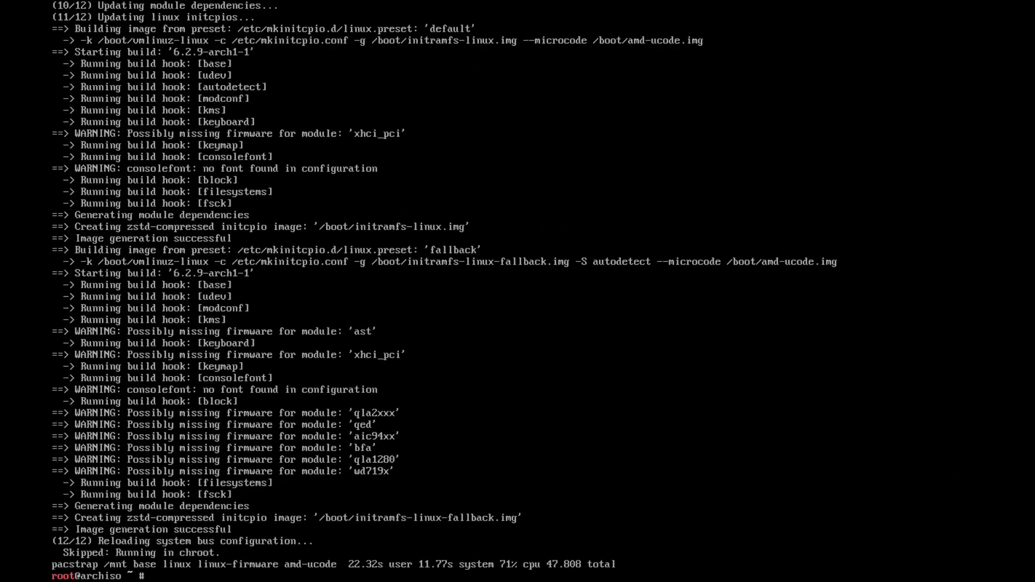
{"action": "type", "text": "clear"}
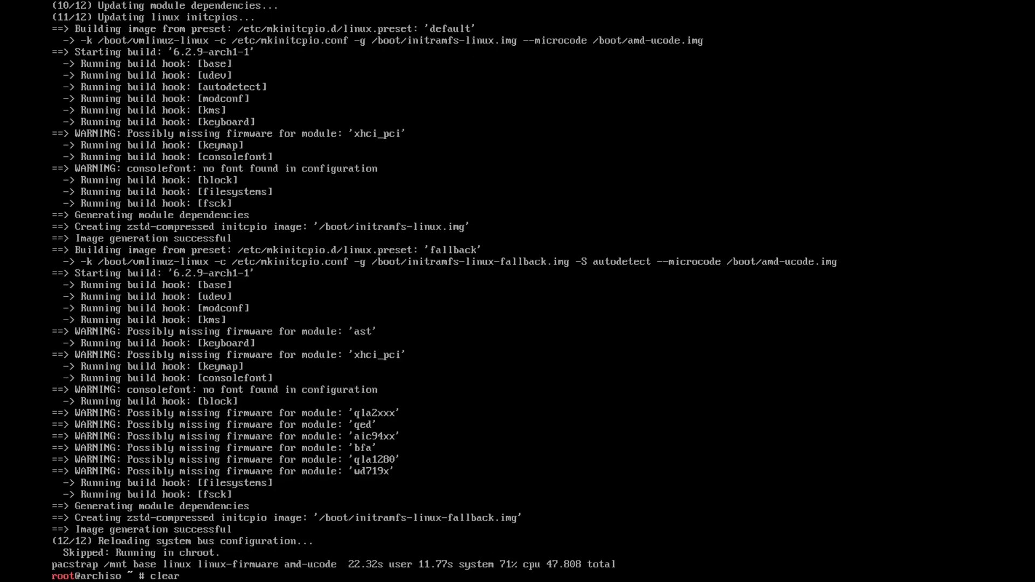
- Generate a UUID-based fstab into /mnt/etc/fstab and chroot into /mnt
{"action": "type", "text": "genfstab -U /mnt >> /mnt"}
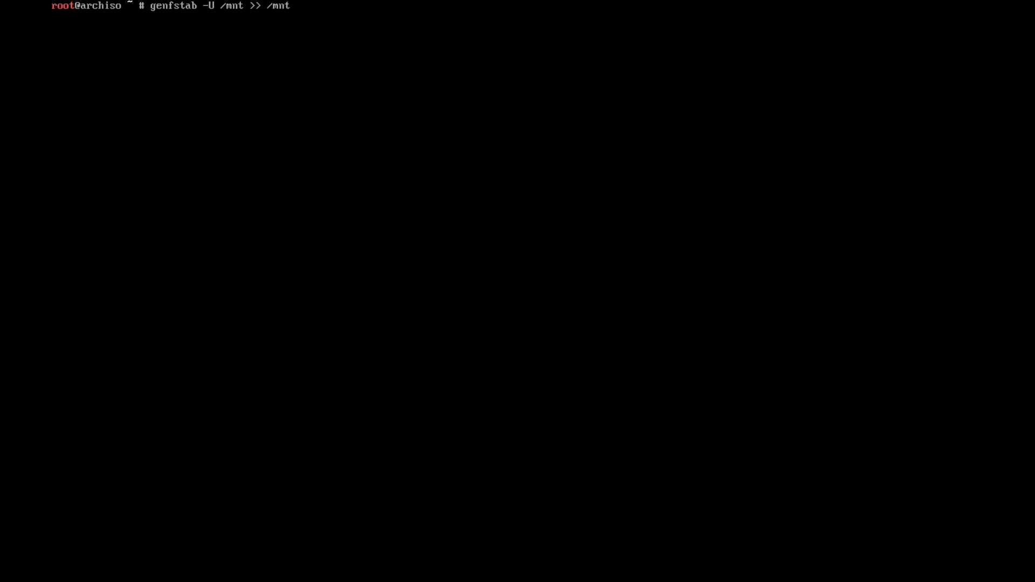
{"action": "type", "text": "/etc/fstab"}
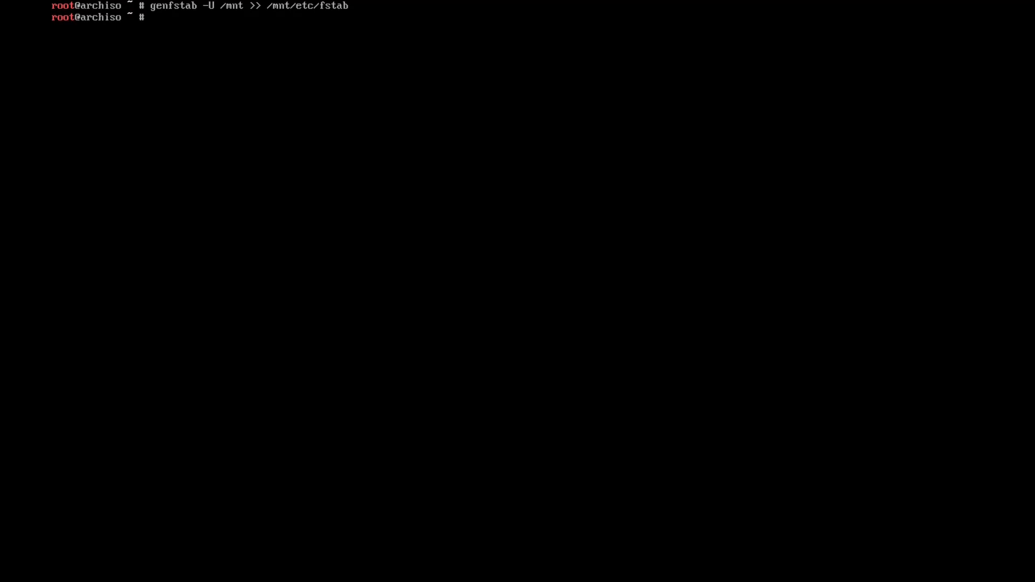
{"action": "type", "text": "arch-chroot /mnt"}
{"action": "type", "text": "pacman -S netw"}
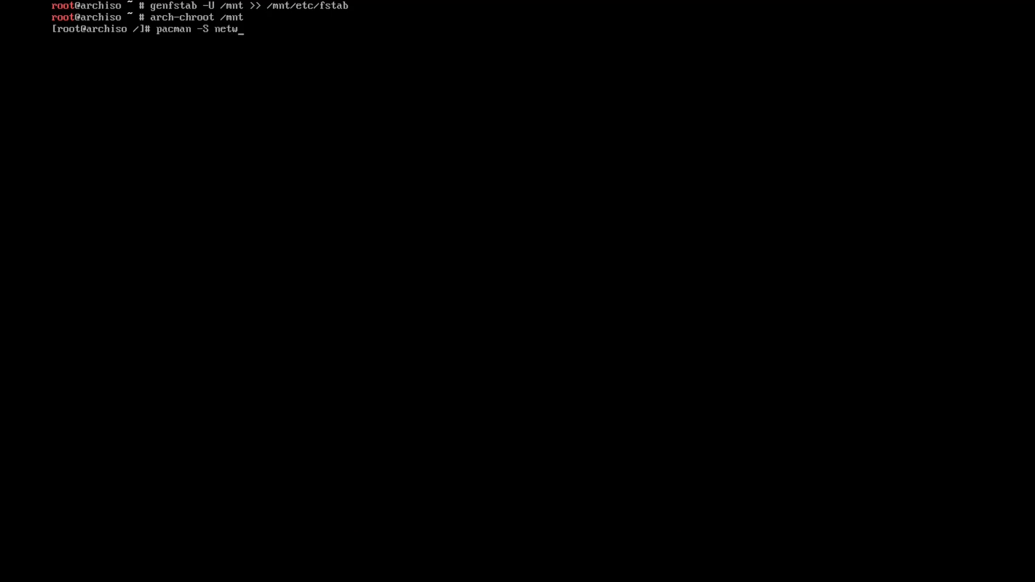
- Install networkmanager, grub and efibootmgr with pacman and enable NetworkManager
{"action": "type", "text": "orkmanager"}
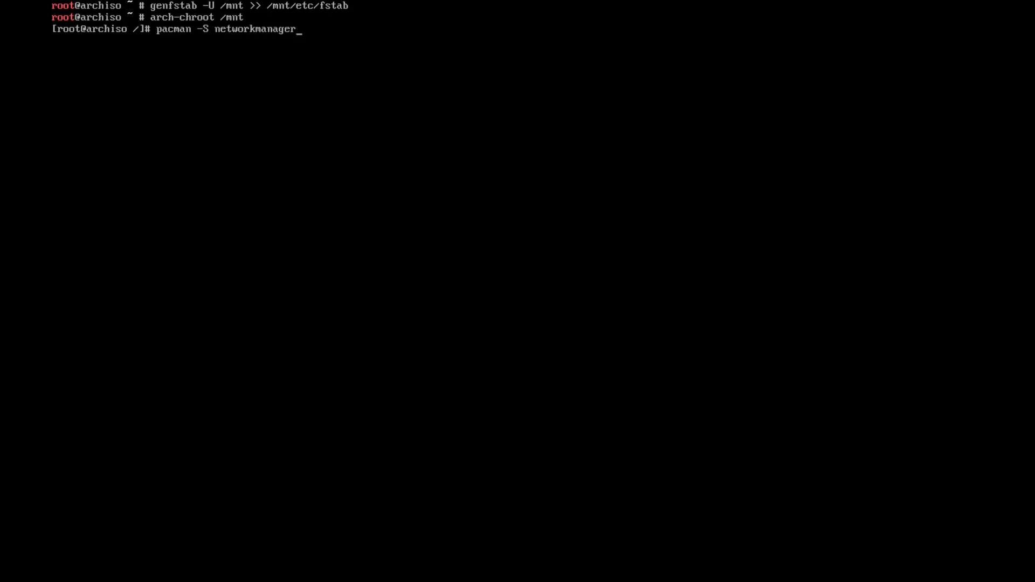
{"action": "type", "text": "grub"}
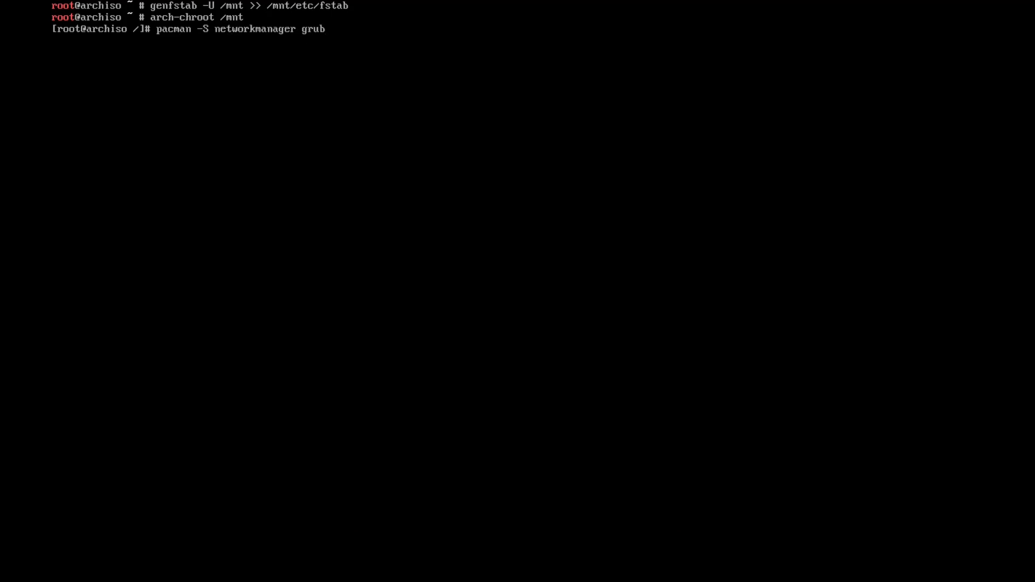
{"action": "type", "text": "ef"}
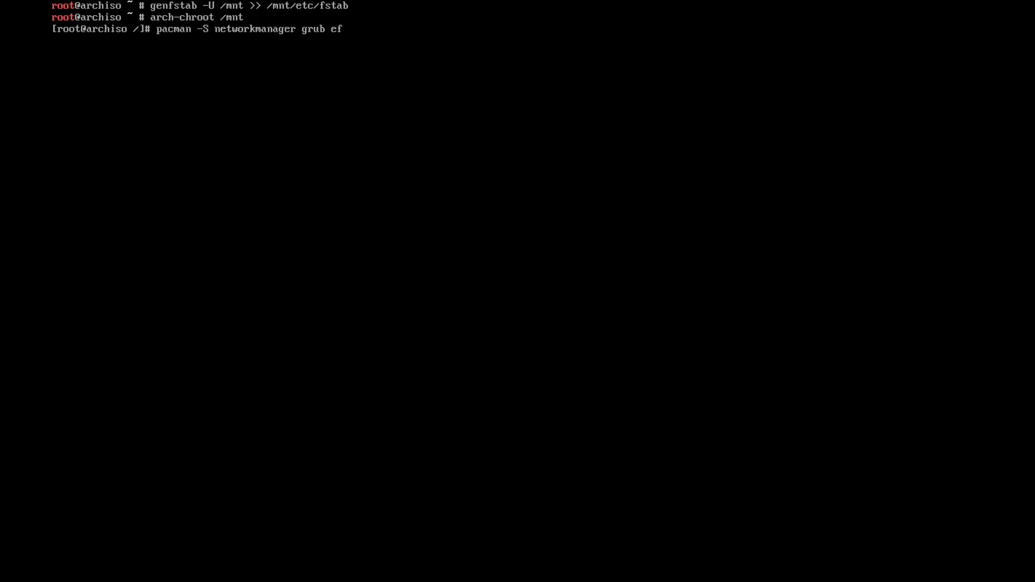
{"action": "type", "text": "iboo"}
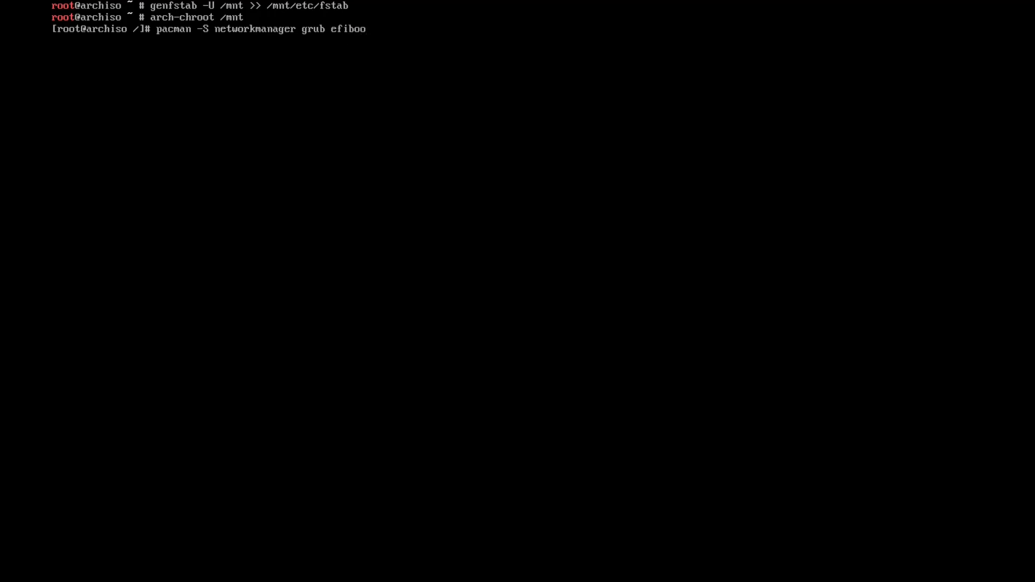
{"action": "type", "text": "tm"}
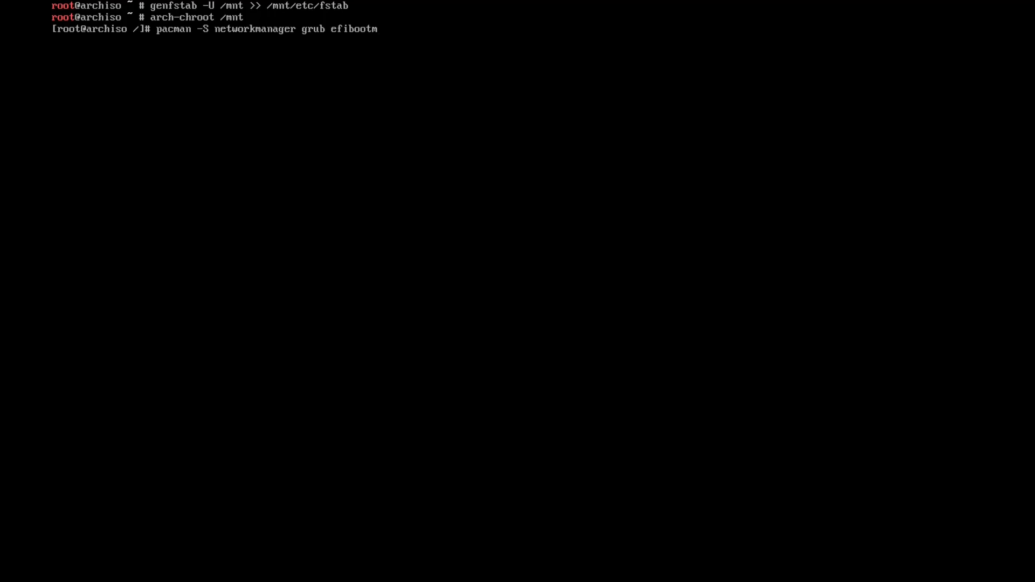
{"action": "type", "text": "gr"}
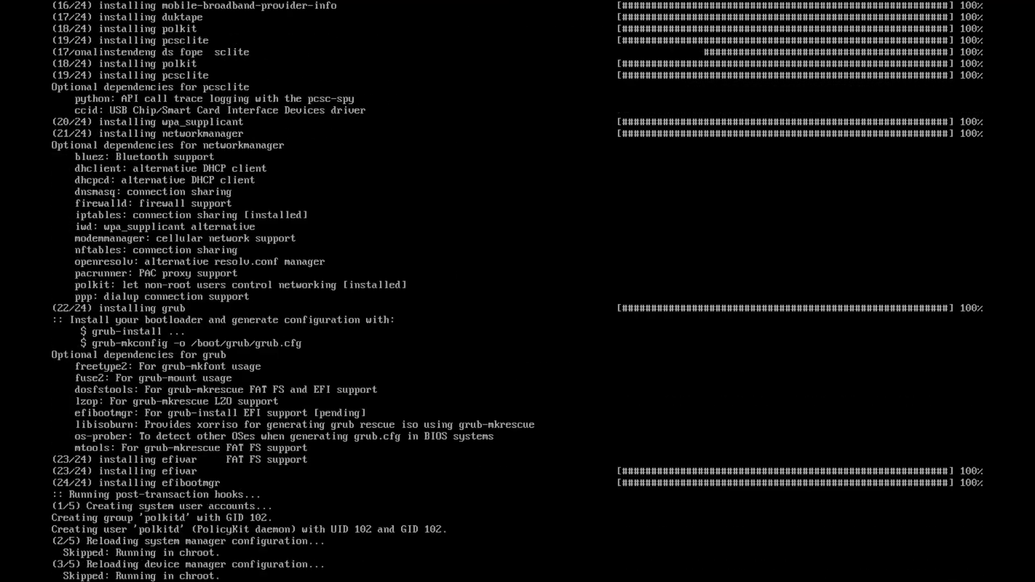
{"action": "type", "text": "cl"}
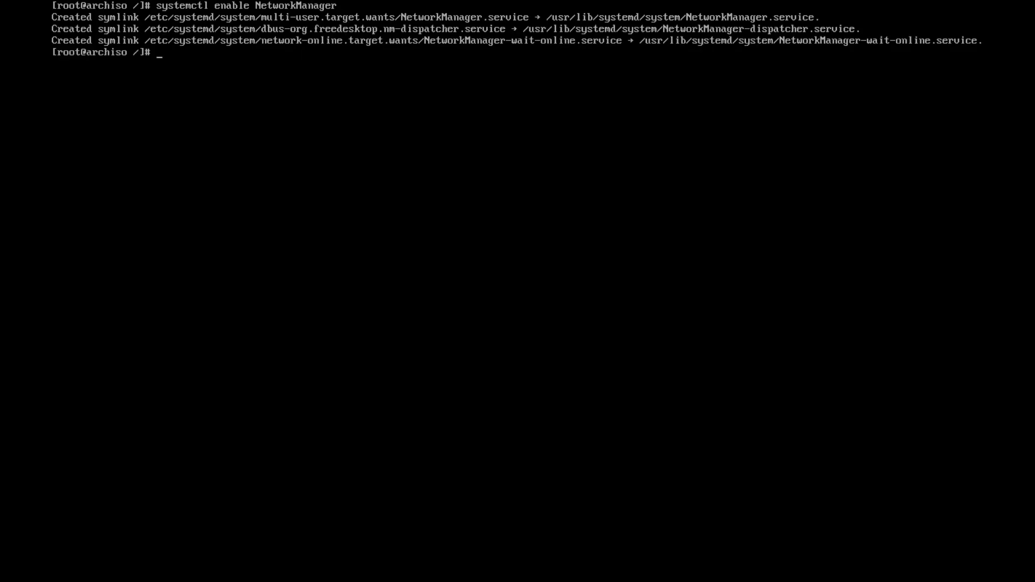
- Install GRUB for x86_64-efi with EFI directory /boot/efi and bootloader id arch
{"action": "type", "text": "grub"}
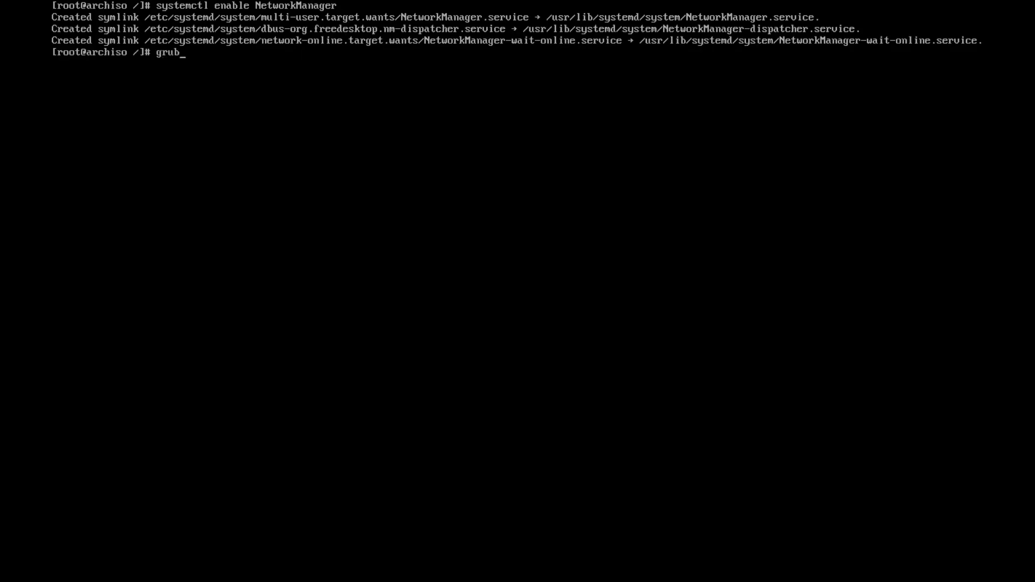
{"action": "type", "text": "-install"}
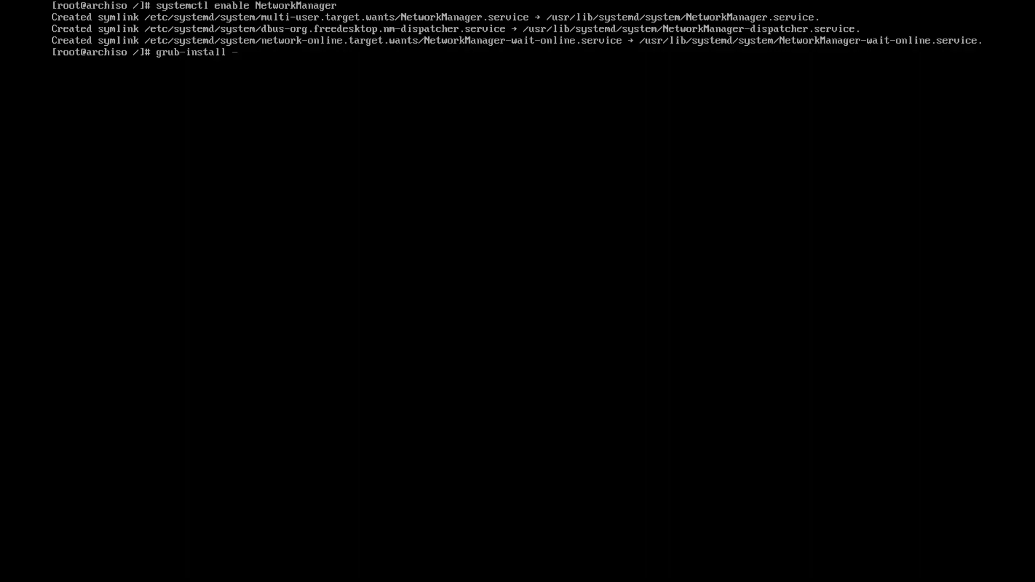
{"action": "type", "text": "-target"}
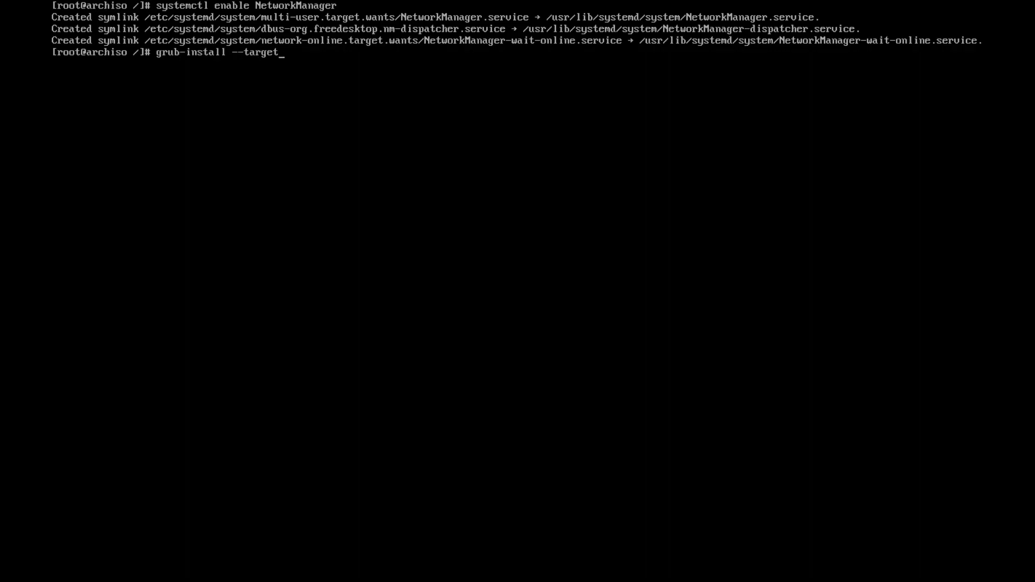
{"action": "type", "text": "=x8"}
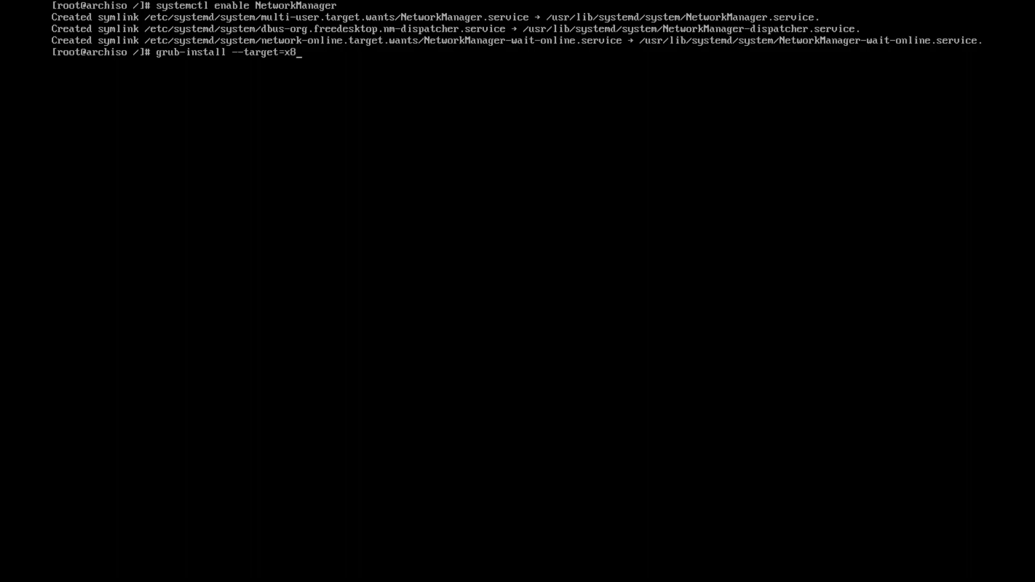
{"action": "type", "text": "6_64"}
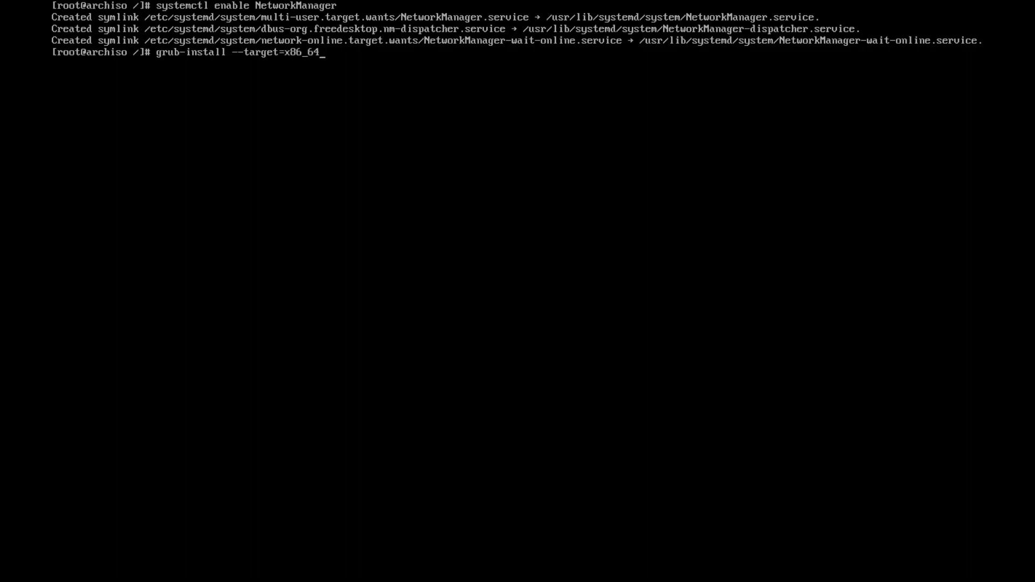
{"action": "type", "text": "-efi"}
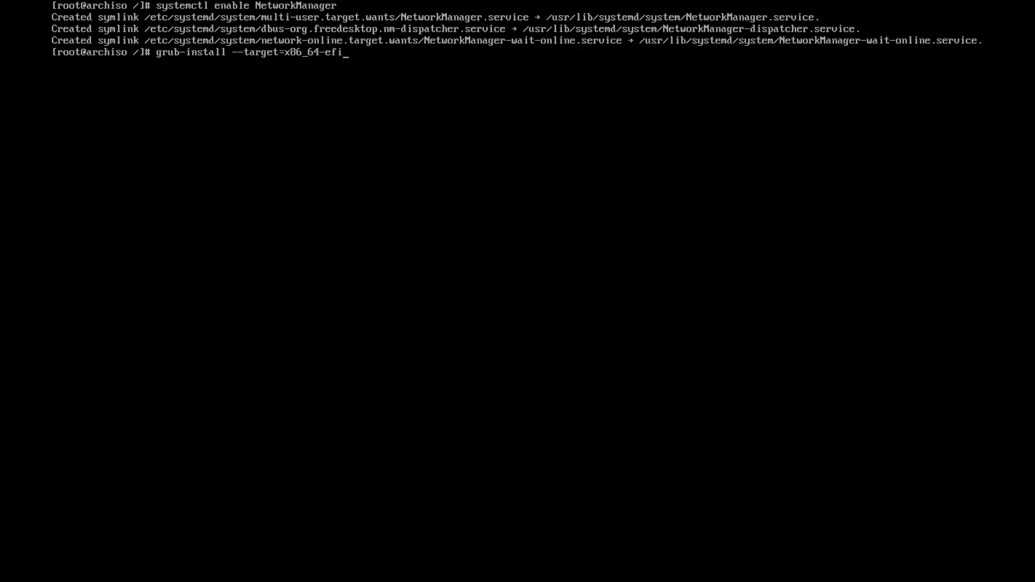
{"action": "type", "text": "--efi-directory"}
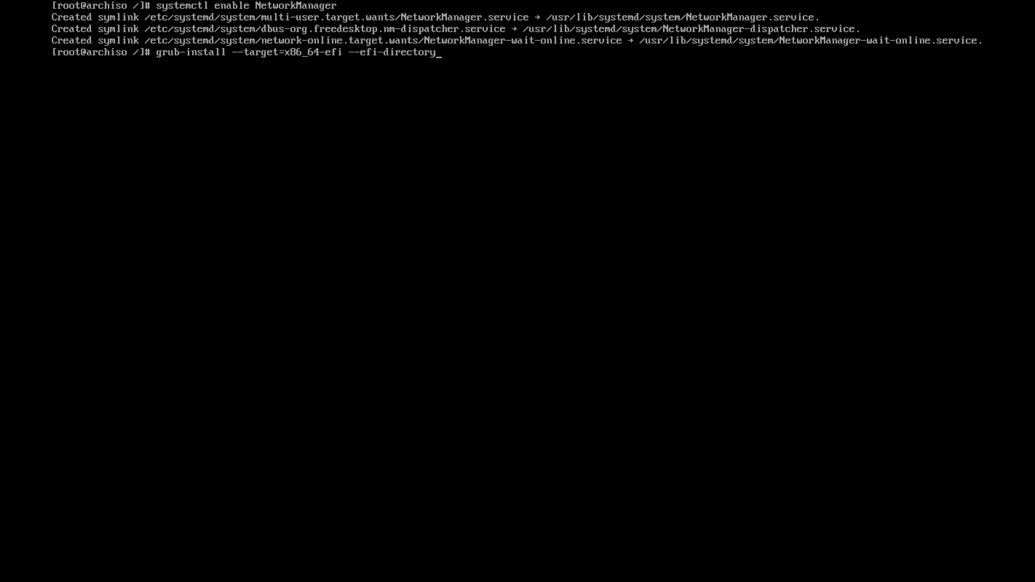
{"action": "type", "text": "=/boot/efi"}
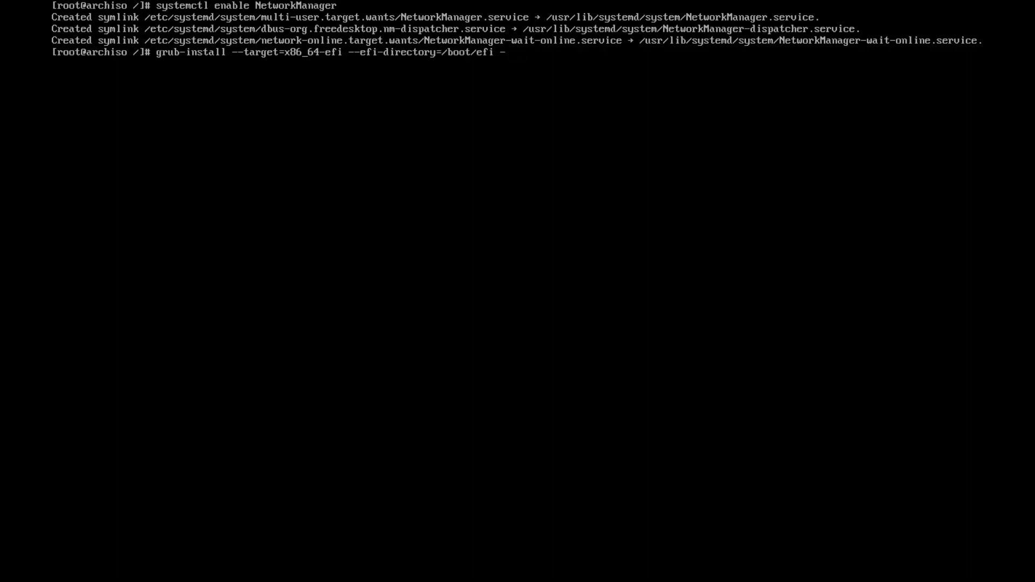
{"action": "type", "text": "-bootload"}
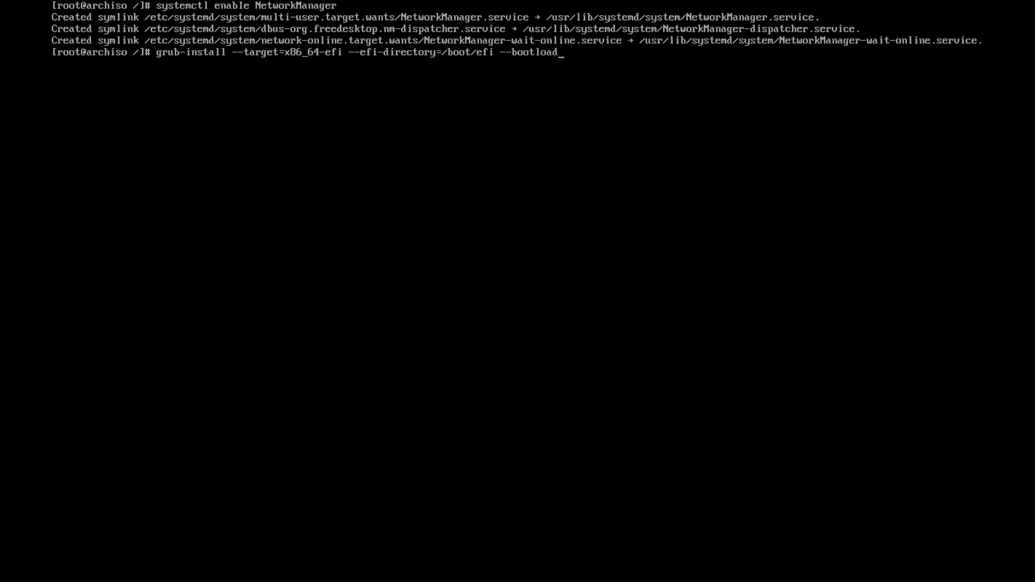
{"action": "type", "text": "er-id"}
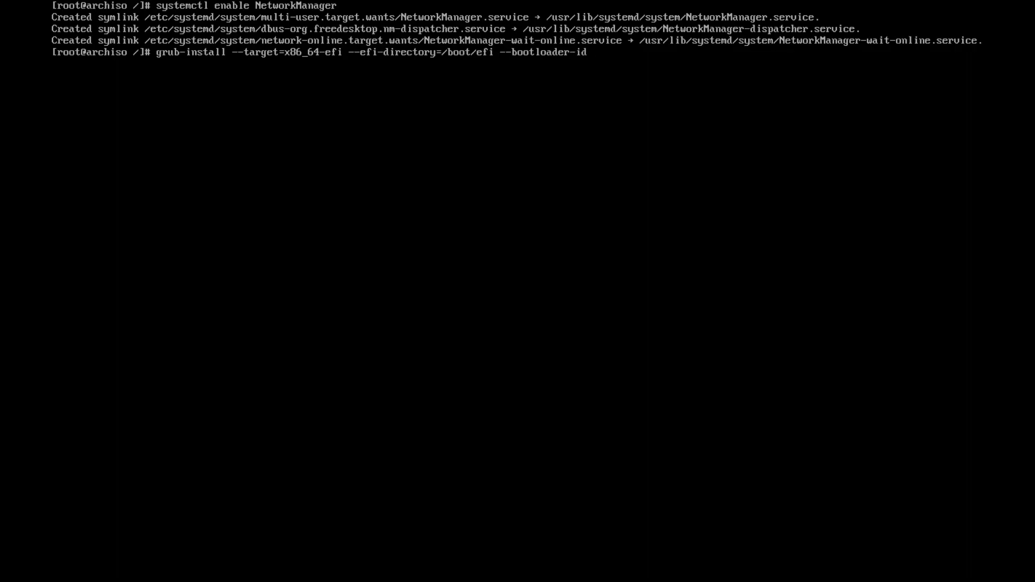
{"action": "type", "text": "=arch"}
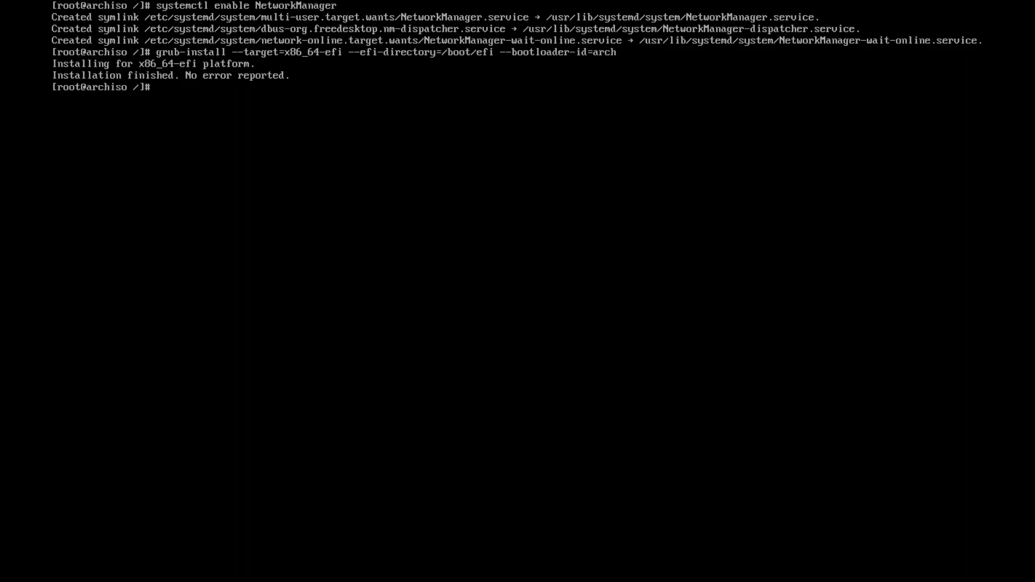
- Generate /boot/grub/grub.cfg with grub-mkconfig and set the root password
{"action": "type", "text": "grub-mkco"}
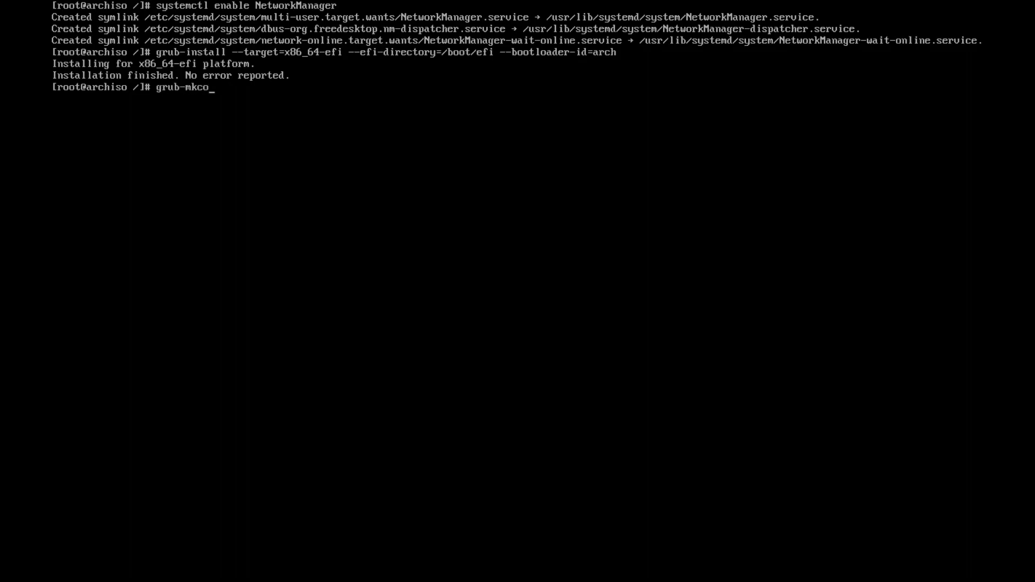
{"action": "type", "text": "nfig -"}
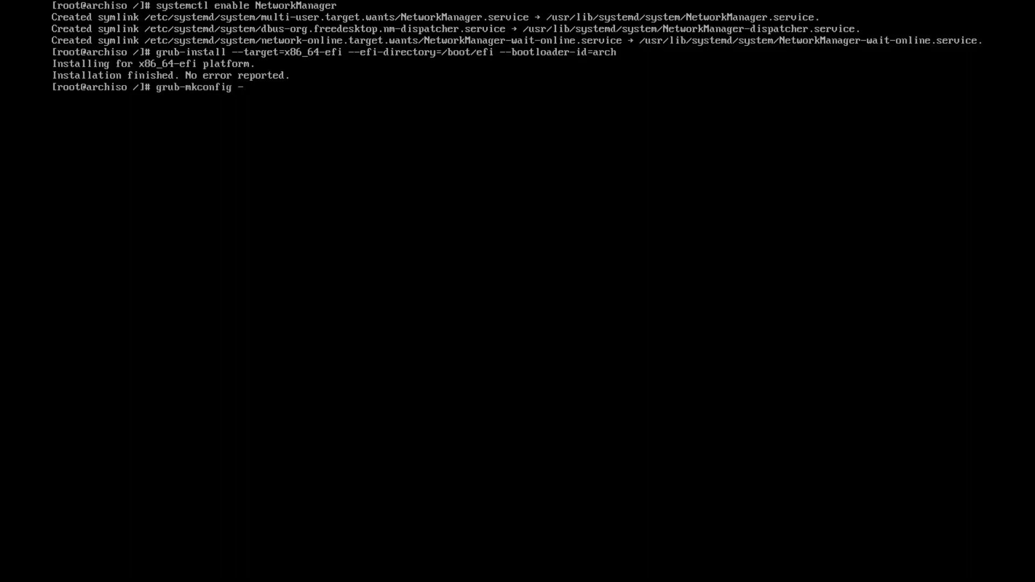
{"action": "type", "text": "o /b"}
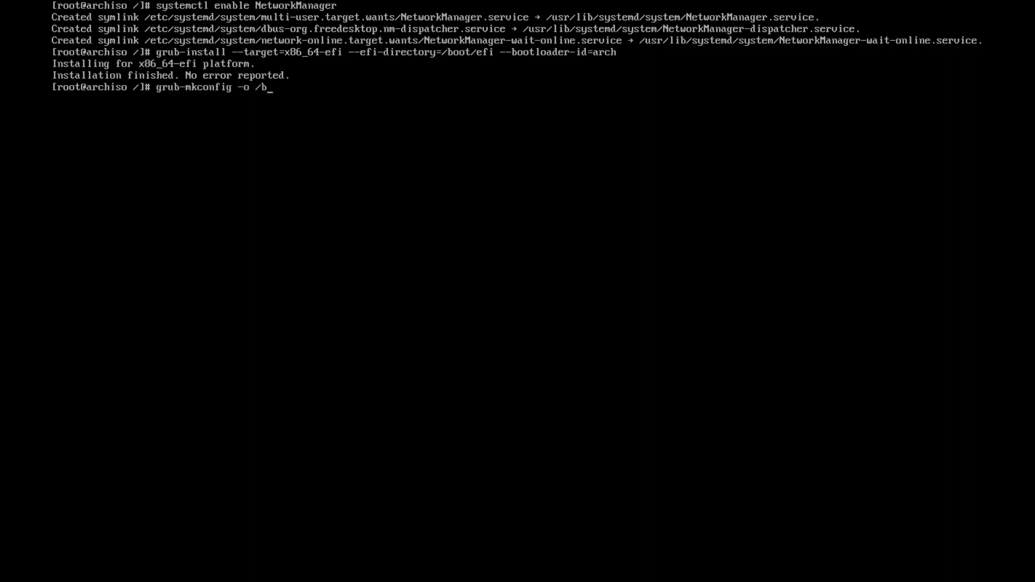
{"action": "type", "text": "oot/grub"}
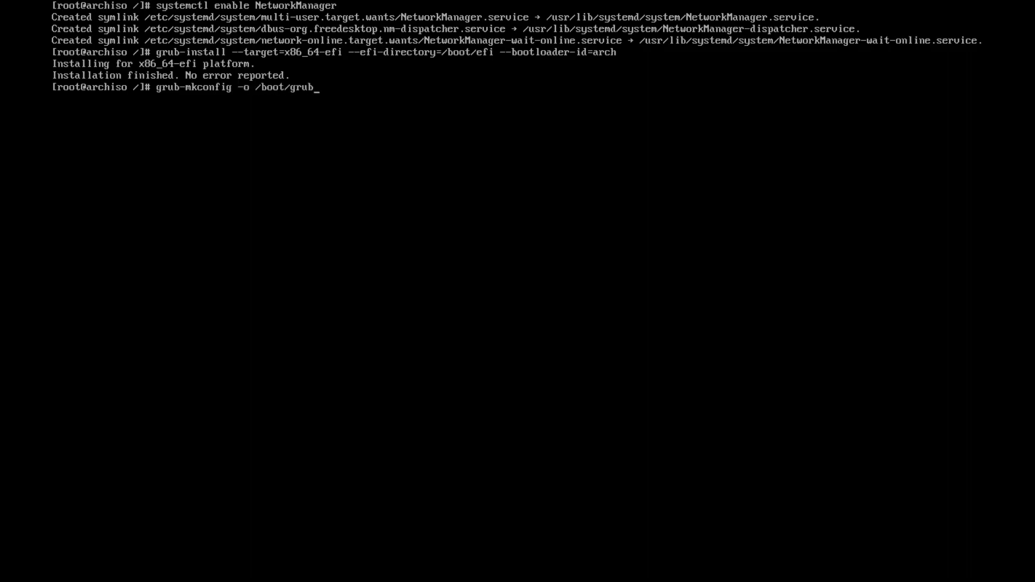
{"action": "type", "text": "/grub.cfg"}
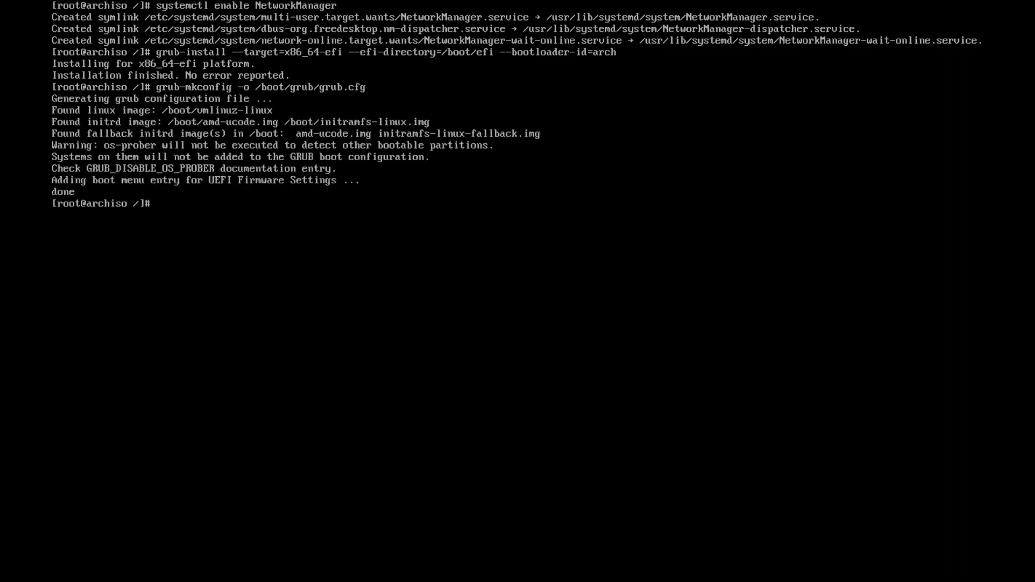
{"action": "type", "text": "passwd"}
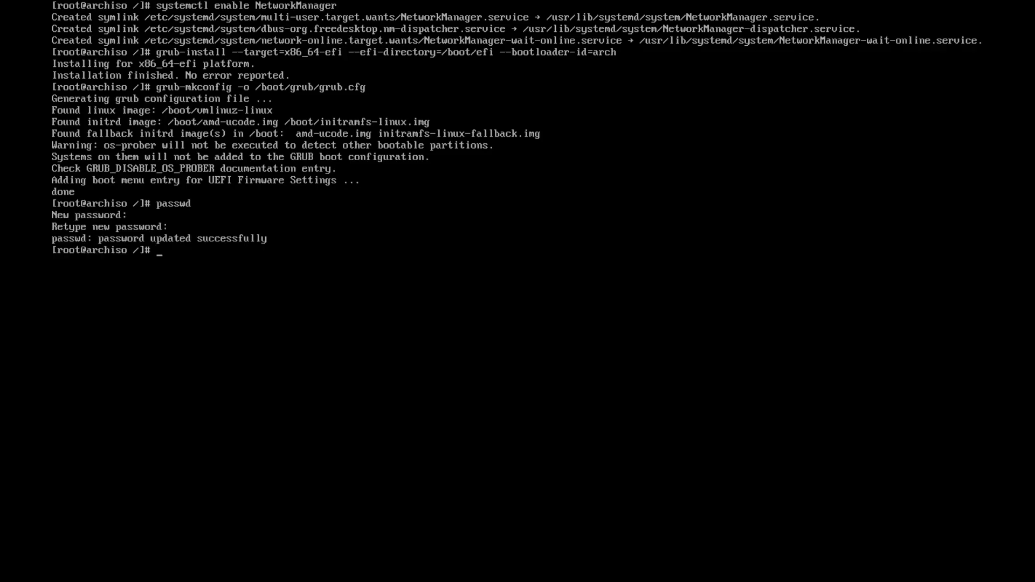
- Exit the chroot, unmount all filesystems with umount -a, and reboot into the installed system
{"action": "type", "text": "exit"}
{"action": "type", "text": "um"}
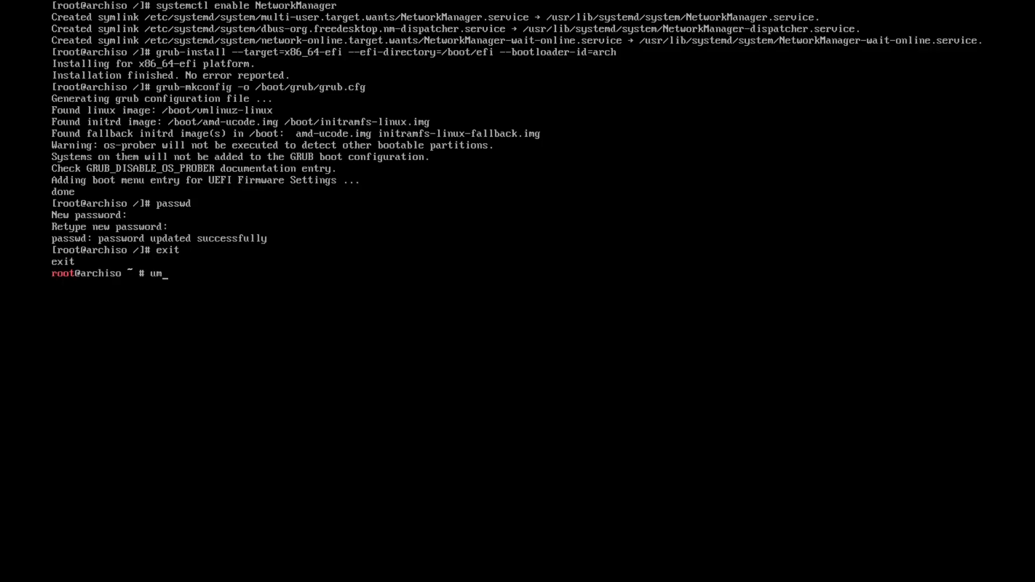
{"action": "type", "text": "ount -a"}
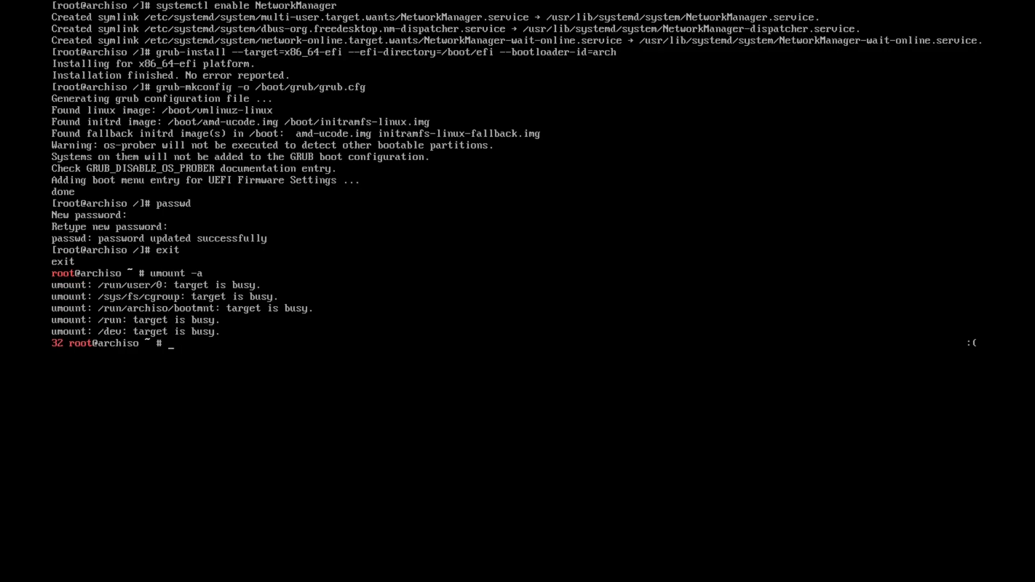
{"action": "type", "text": "reboot"}
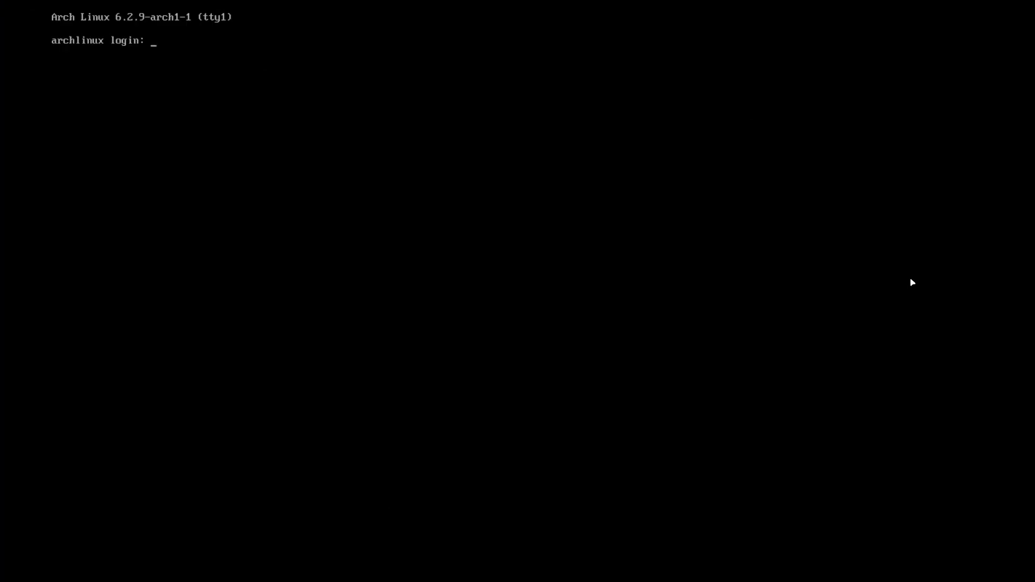
- Log in as root on the freshly booted installed system
{"action": "type", "text": "root"}
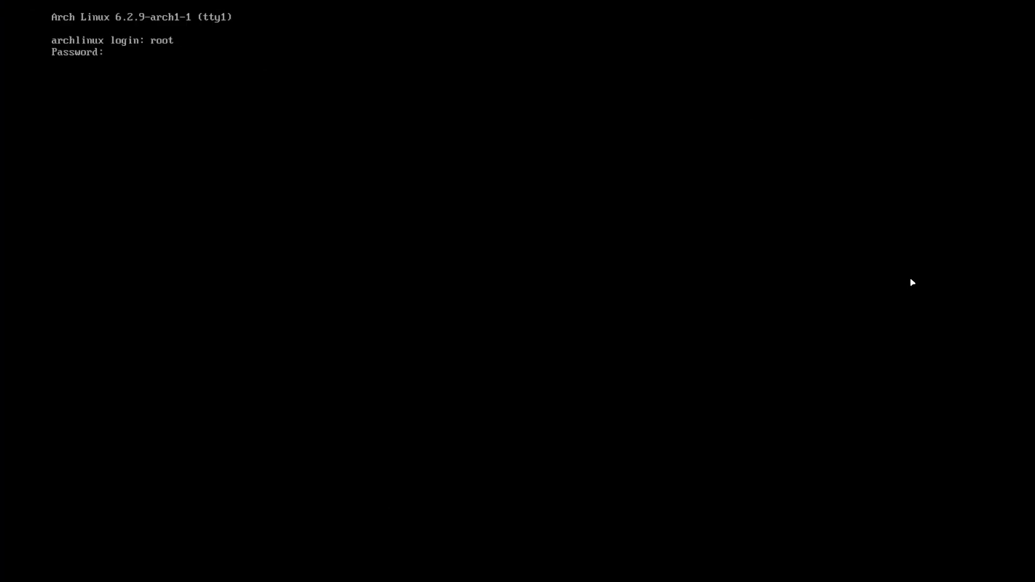
{"action": "key", "text": "Return"}
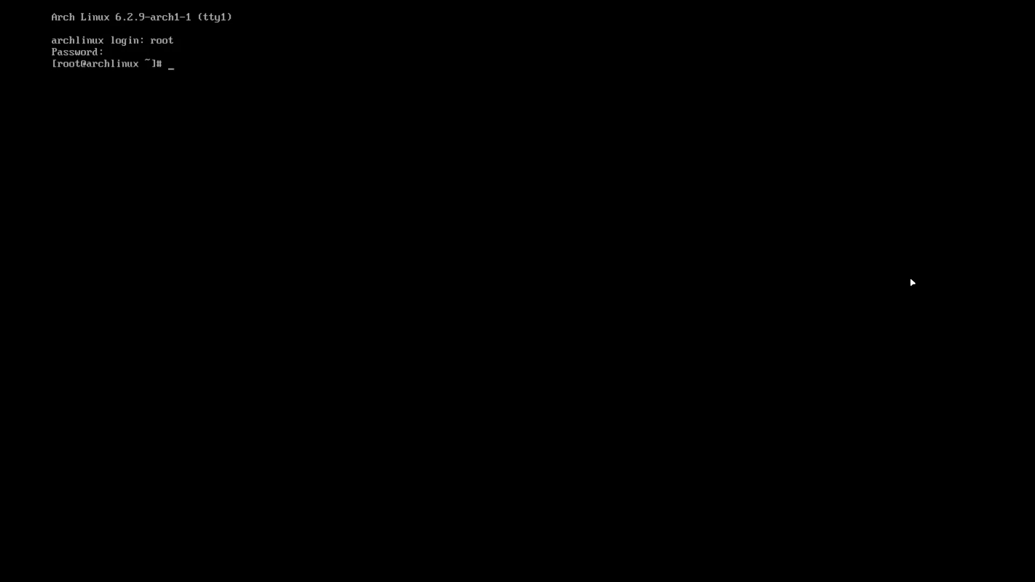
{"action": "type", "text": "nmt"}
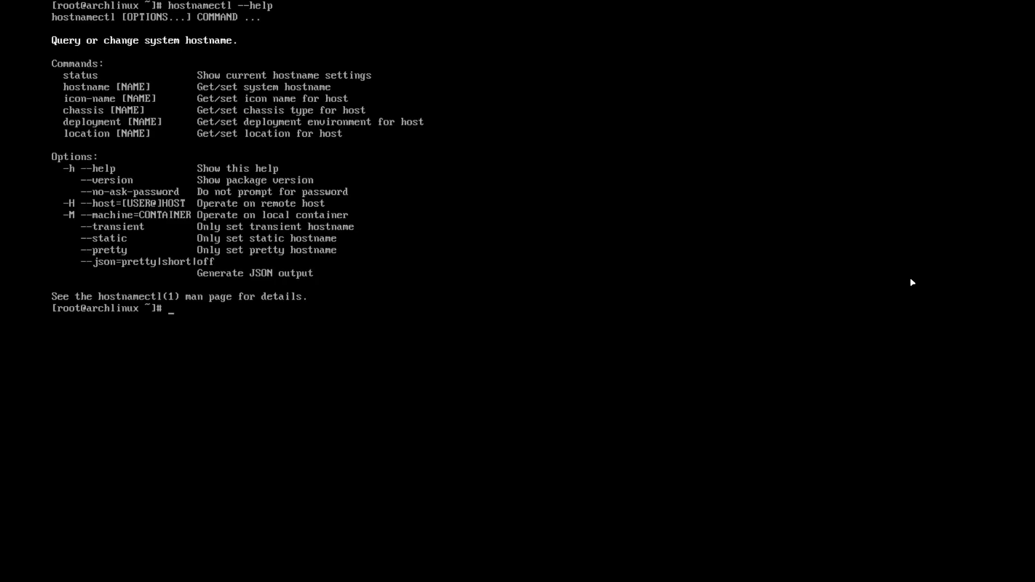
- Run hostnamectl hostname arch-bare to rename the system
{"action": "type", "text": "h"}
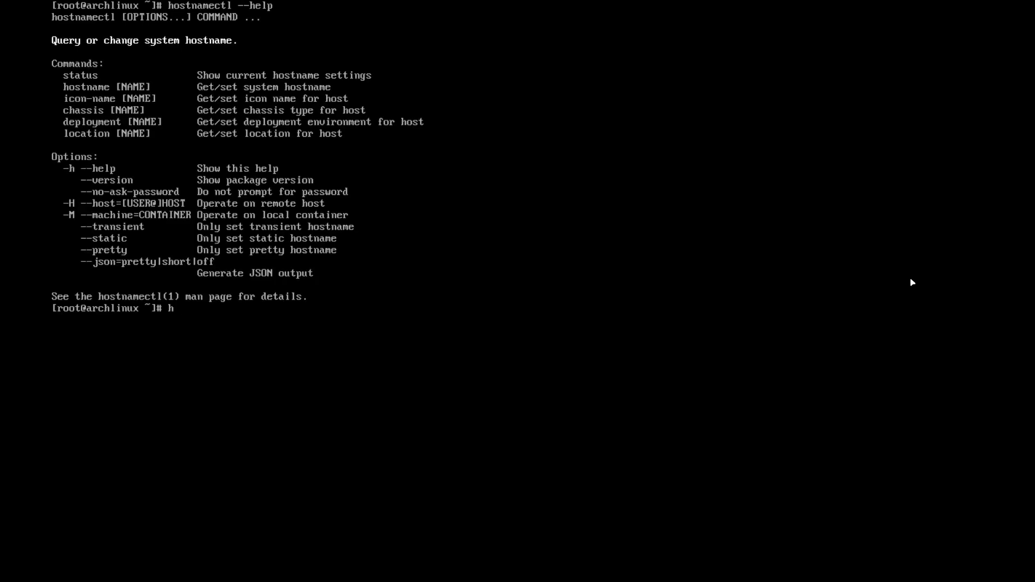
{"action": "type", "text": "ostnam"}
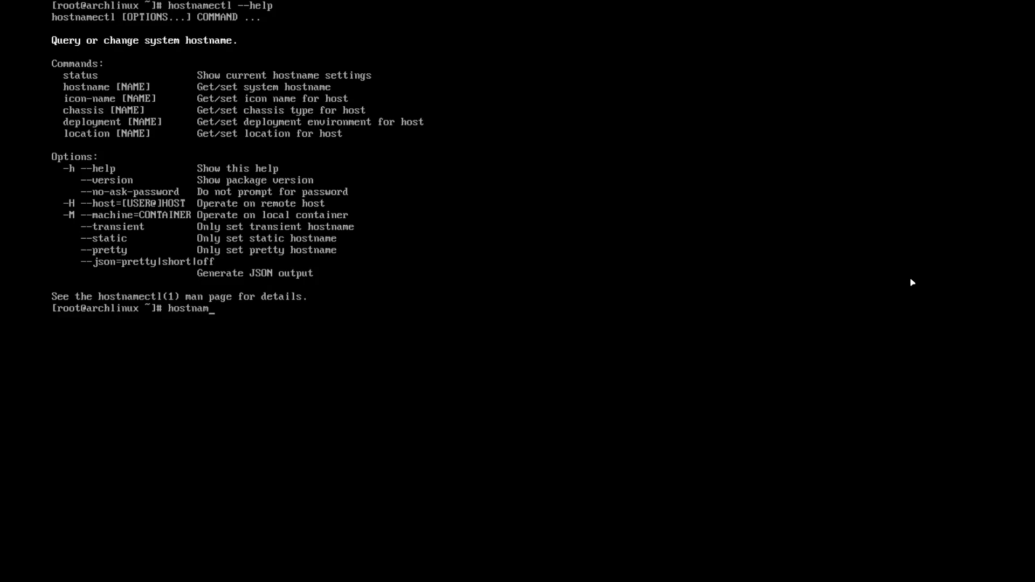
{"action": "type", "text": "ectl"}
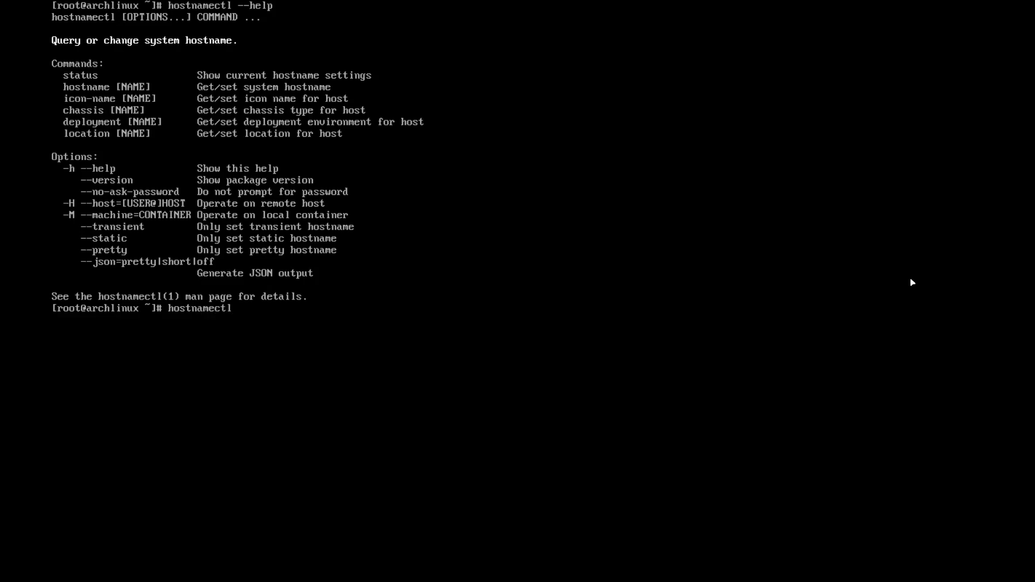
{"action": "type", "text": "hostname"}
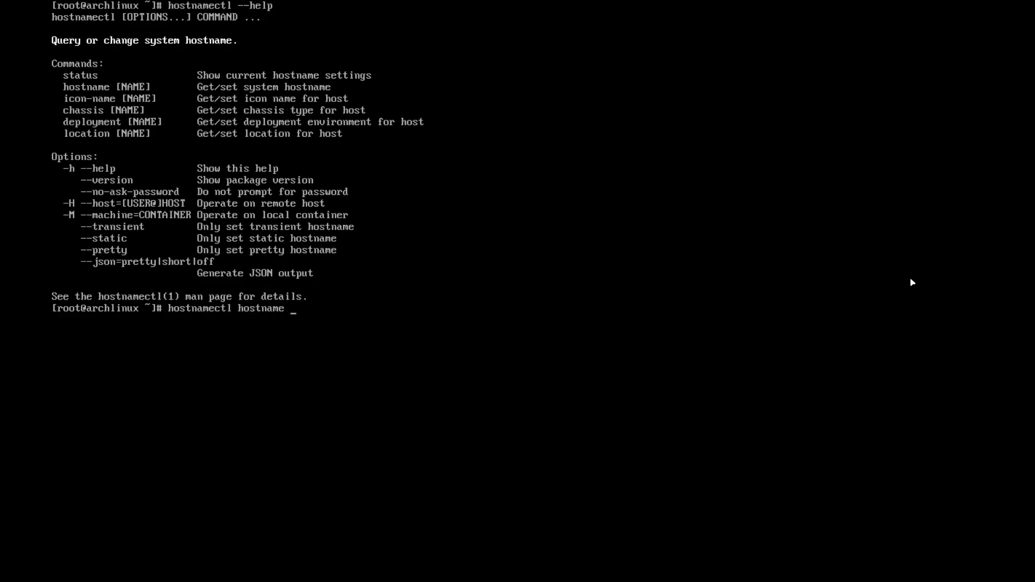
{"action": "type", "text": "arch-bare"}
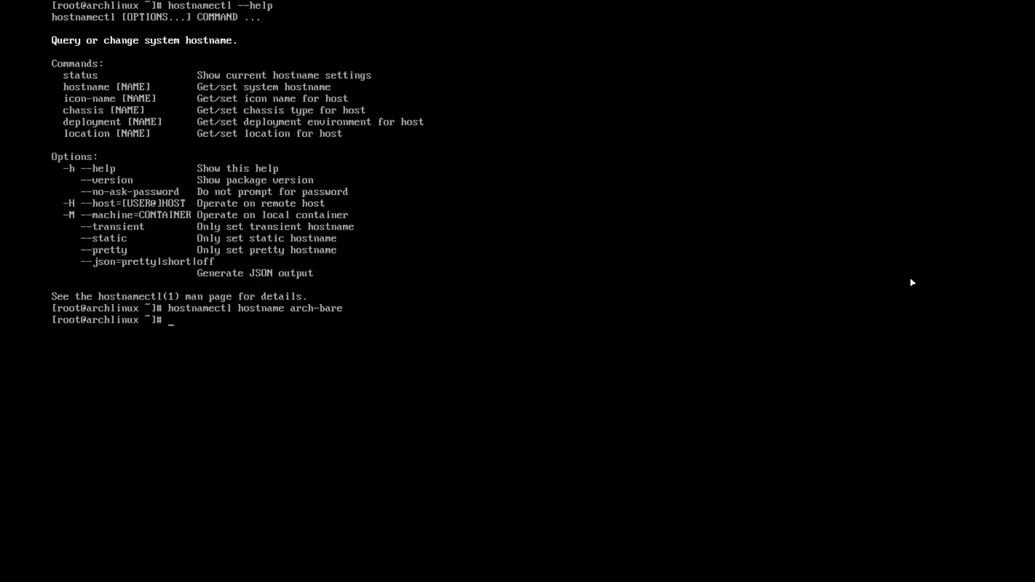
{"action": "type", "text": "s"}
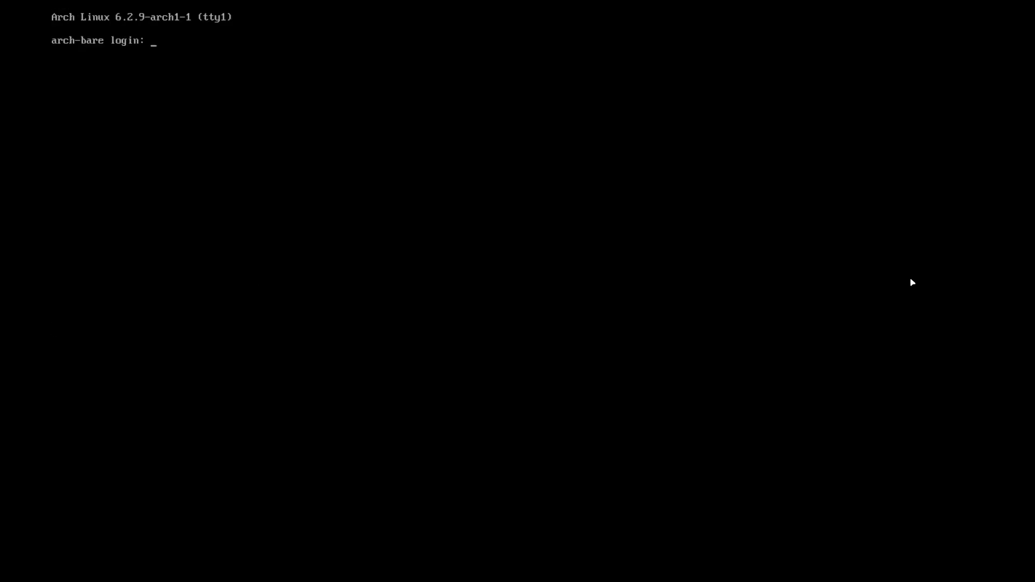
- Log in as root, check the locale with localectl, and install nano via pacman -S nano
{"action": "type", "text": "root"}
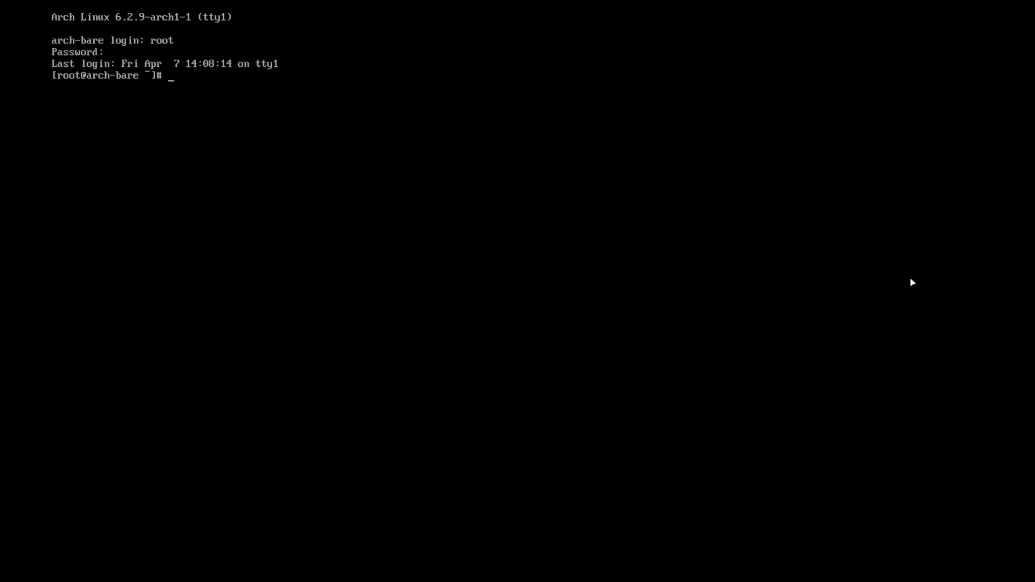
{"action": "type", "text": "localet"}
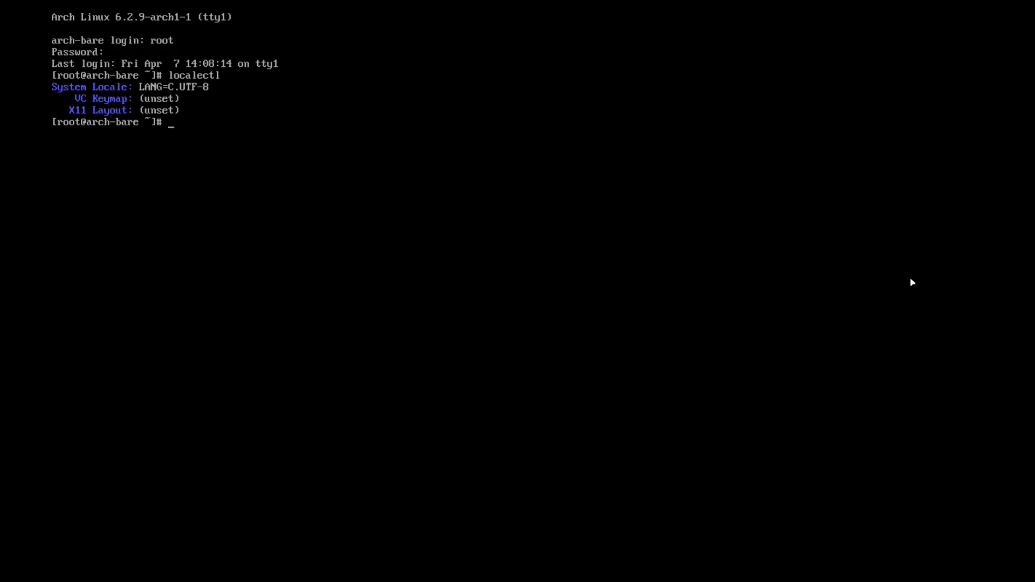
{"action": "type", "text": "nano"}
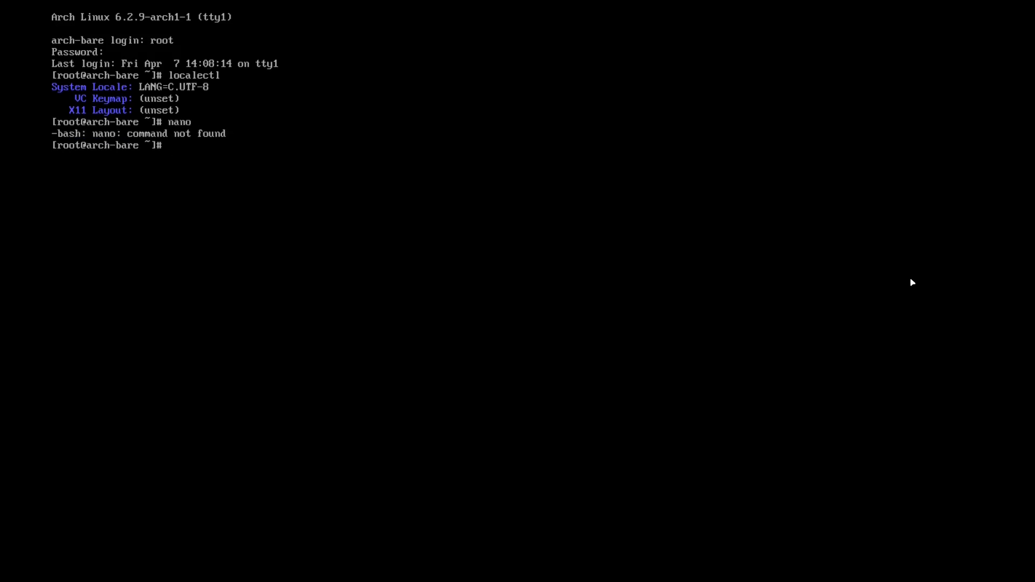
{"action": "type", "text": "pacman"}
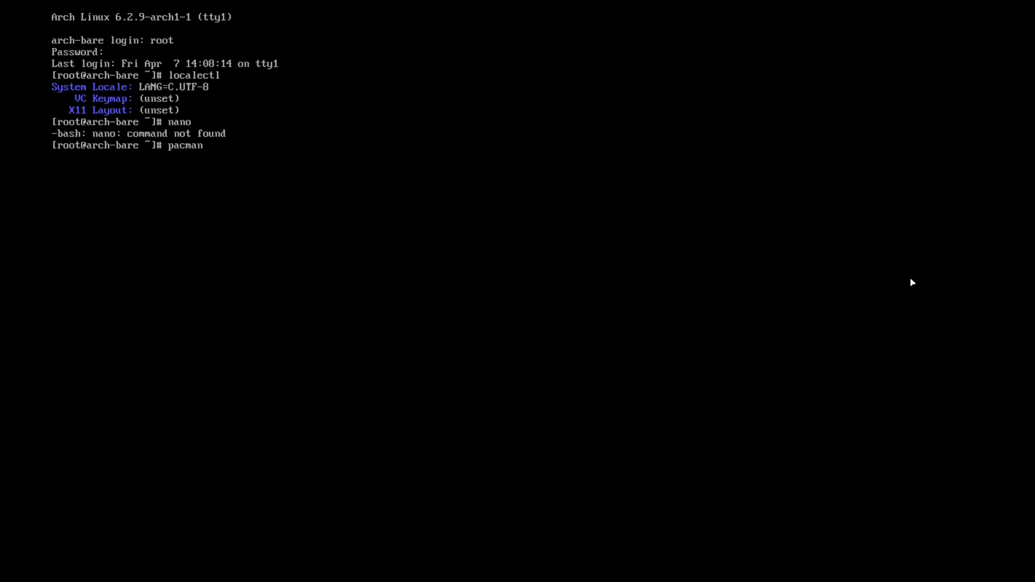
{"action": "type", "text": "-S nano"}
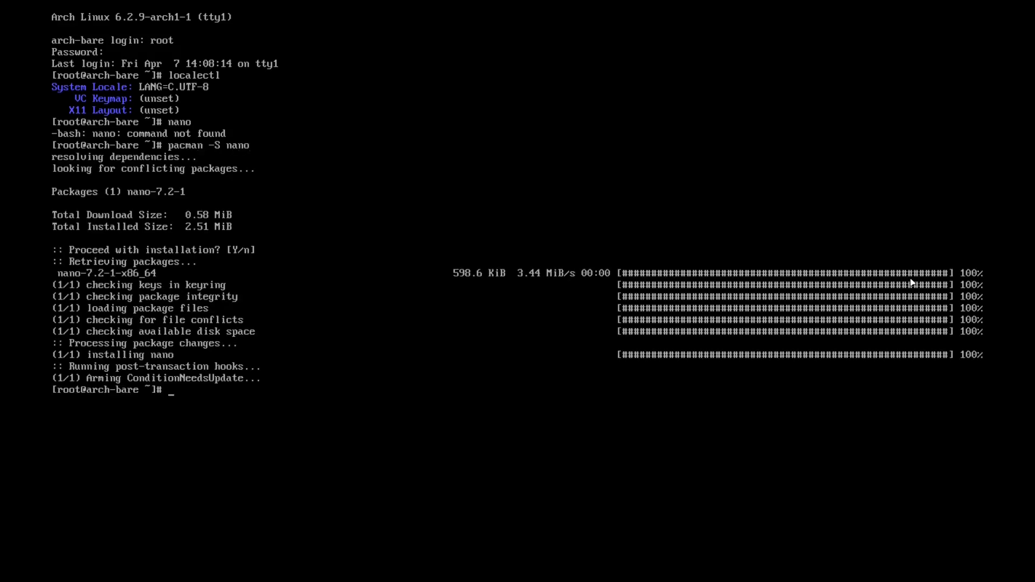
- Edit /etc/locale.gen in nano and locate the en_US.UTF-8 UTF-8 line to uncomment
{"action": "type", "text": "nano /"}
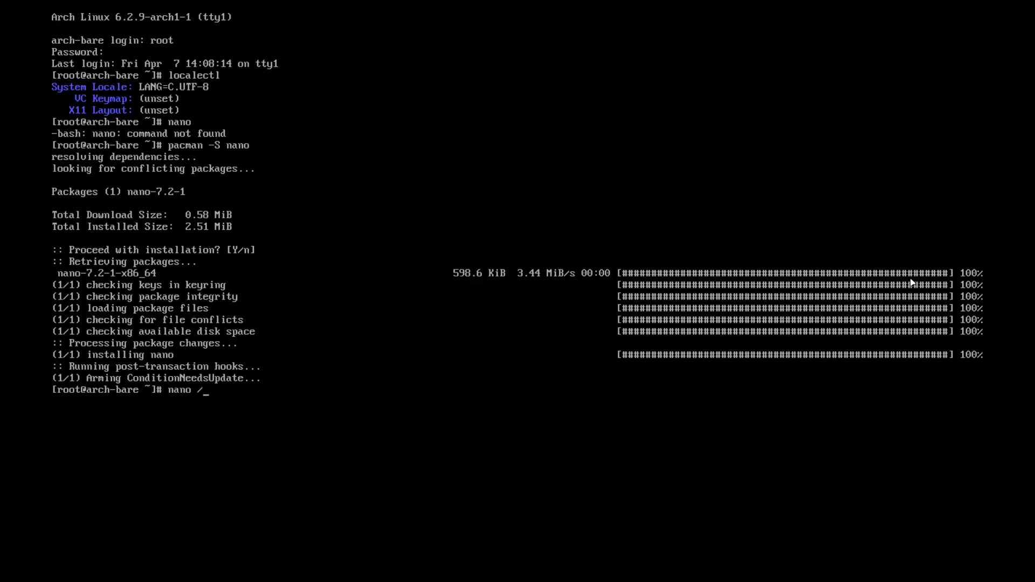
{"action": "type", "text": "etc/"}
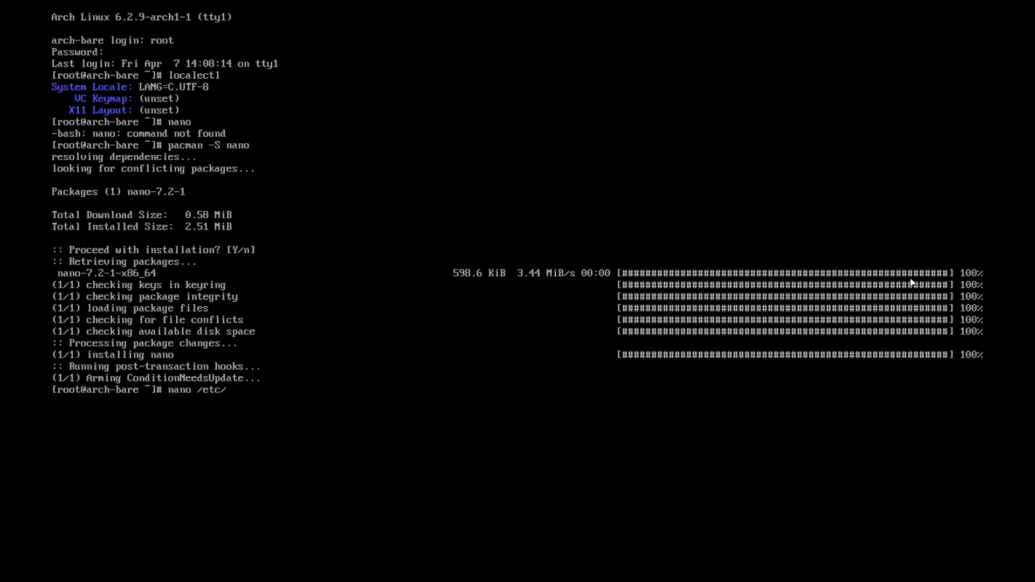
{"action": "type", "text": "locale"}
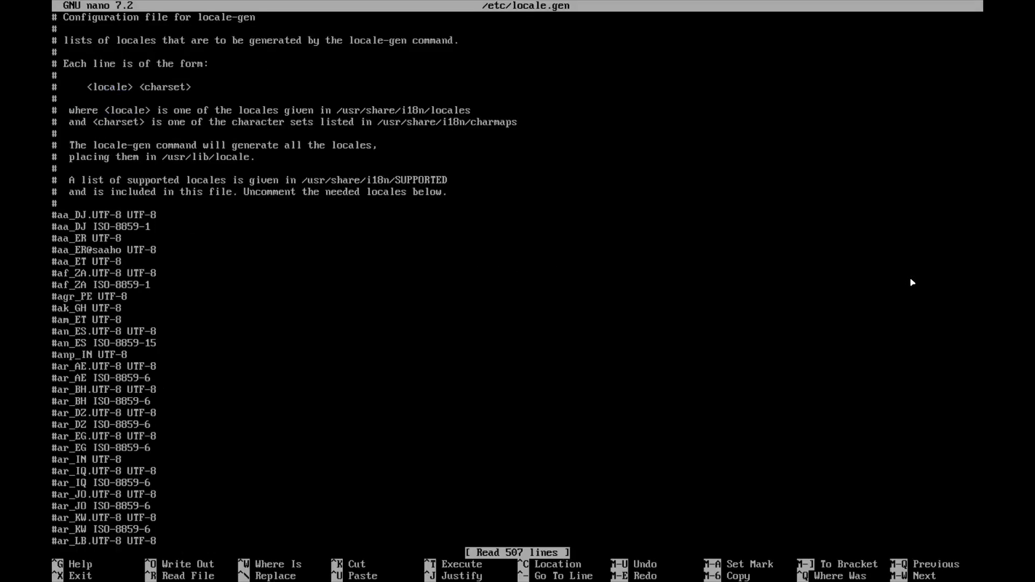
{"action": "scroll", "scroll_direction": "down", "scroll_amount": 3}
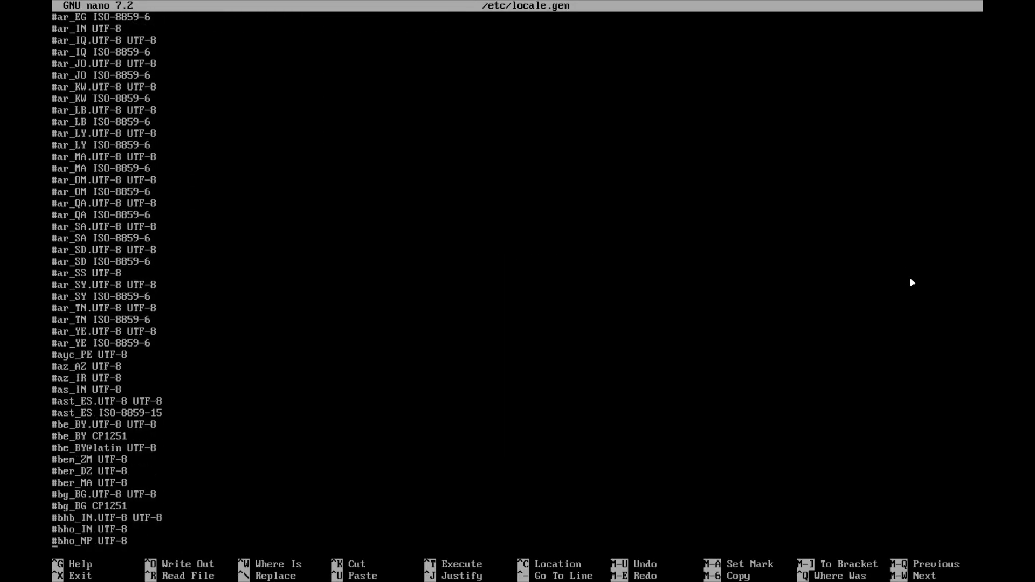
{"action": "scroll", "scroll_direction": "down", "scroll_amount": 3}
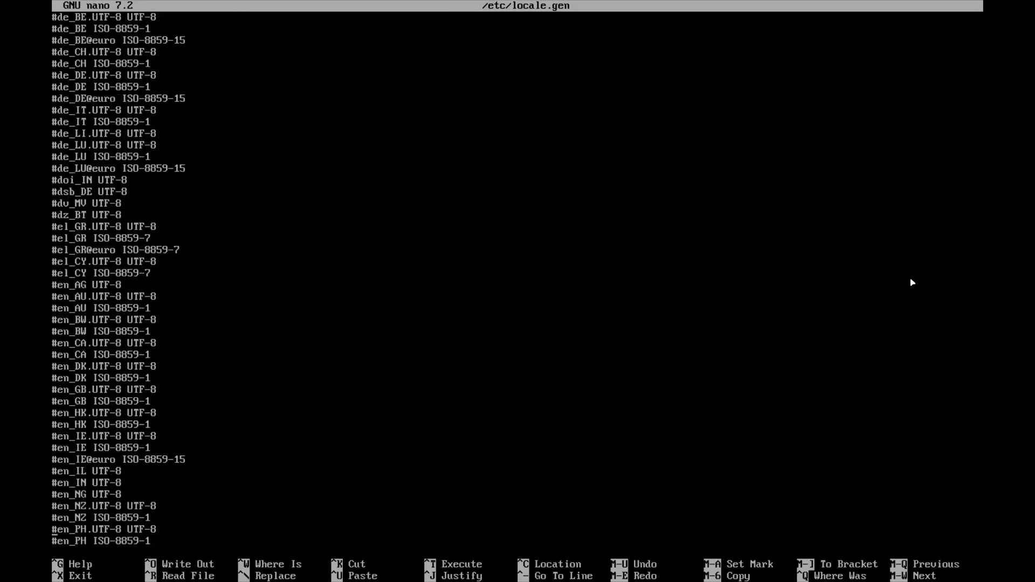
{"action": "scroll", "scroll_direction": "down", "scroll_amount": 3}
{"action": "type", "text": "locale-gen"}
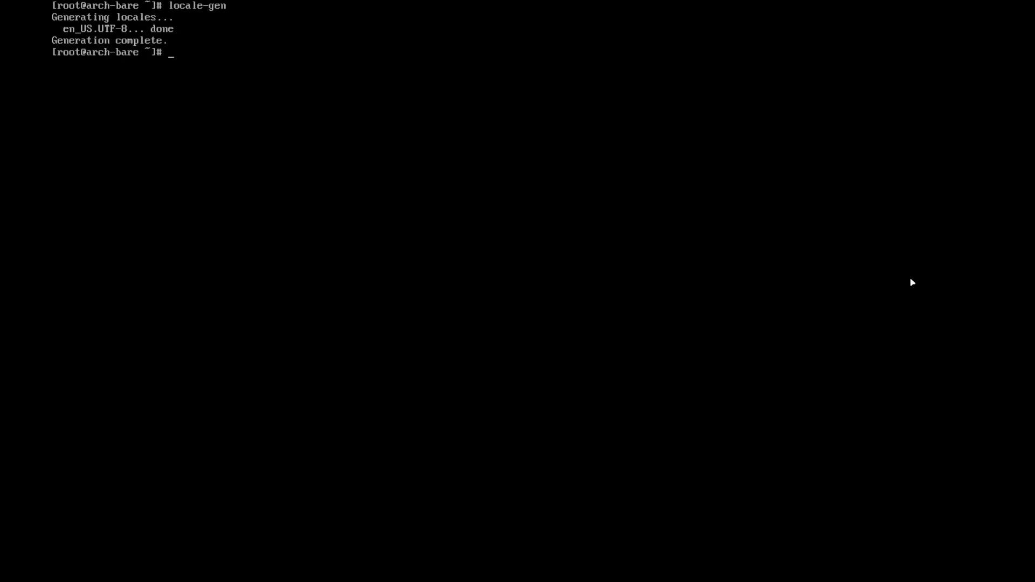
- Check the current time settings with timedatectl and review timedatectl --help
{"action": "type", "text": "t"}
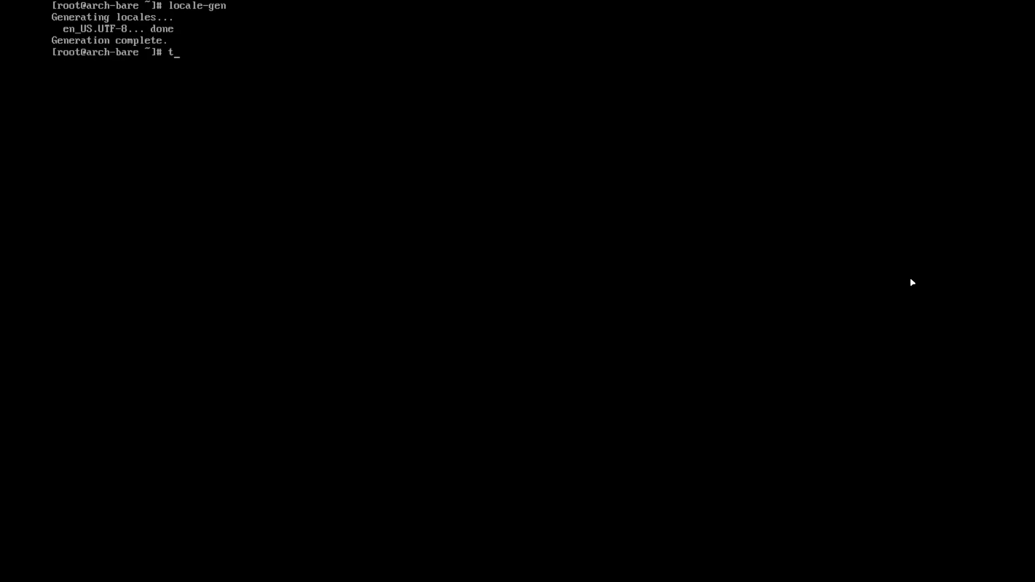
{"action": "type", "text": "ime"}
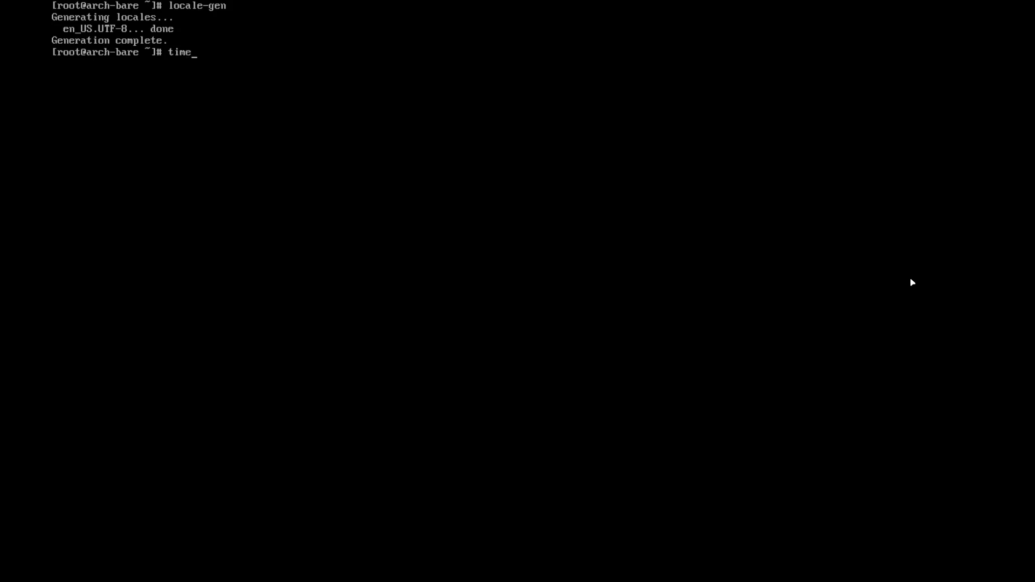
{"action": "type", "text": "datectl"}
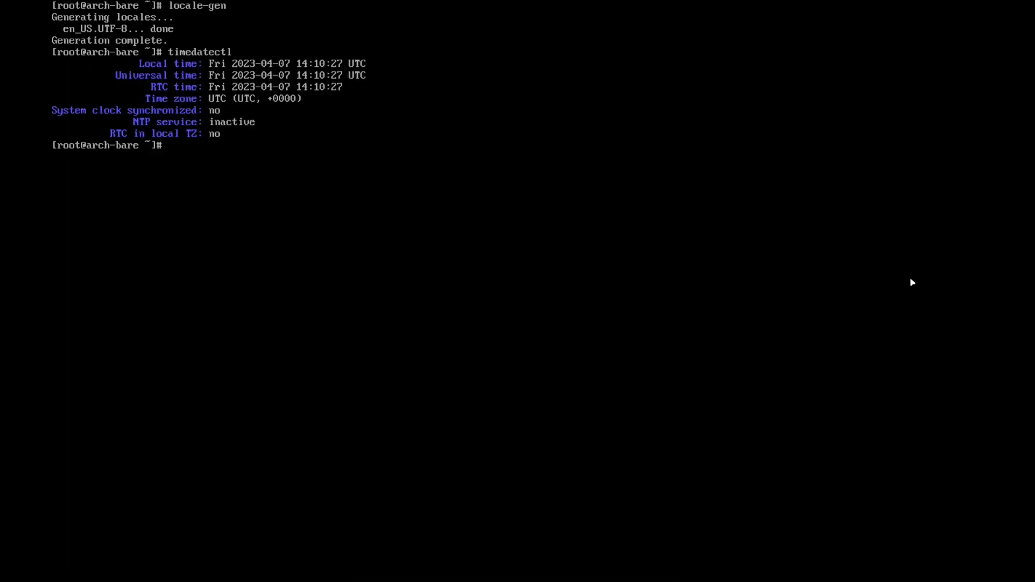
{"action": "type", "text": "timedatectl --help"}
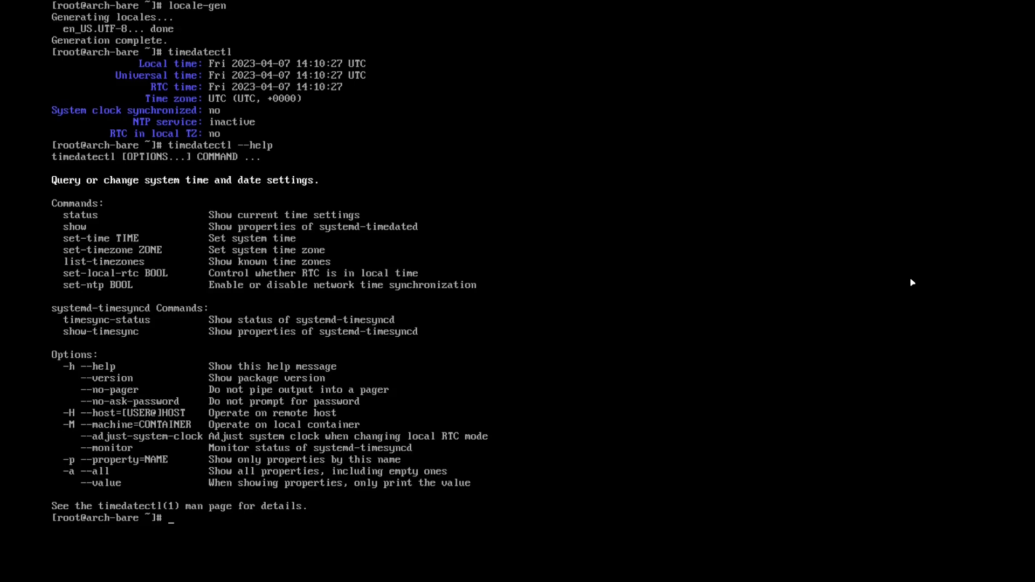
{"action": "type", "text": "timedatectl --help"}
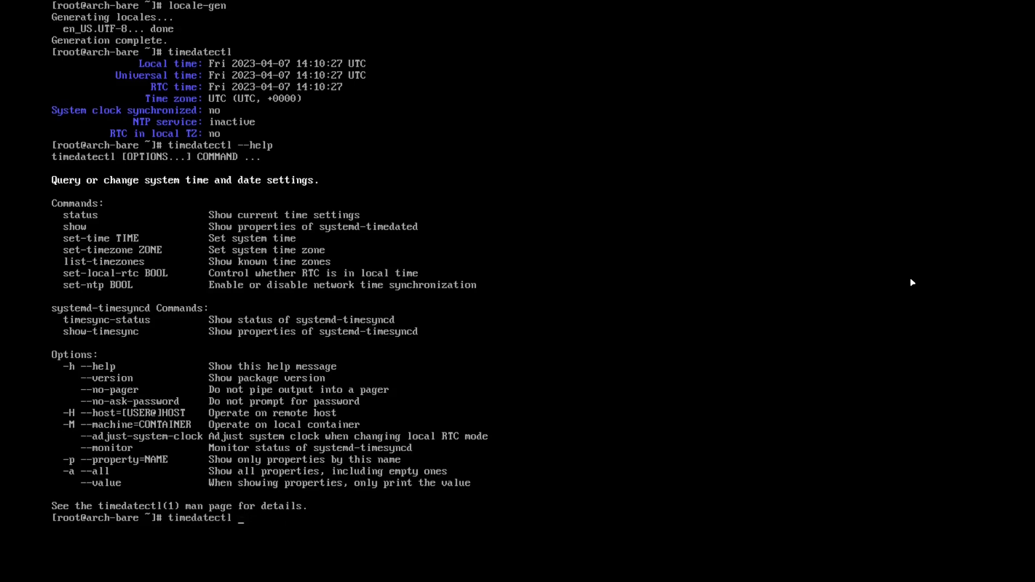
- Set the time zone to Asia/Seoul with timedatectl set-timezone and verify the change
{"action": "type", "text": "set-tim"}
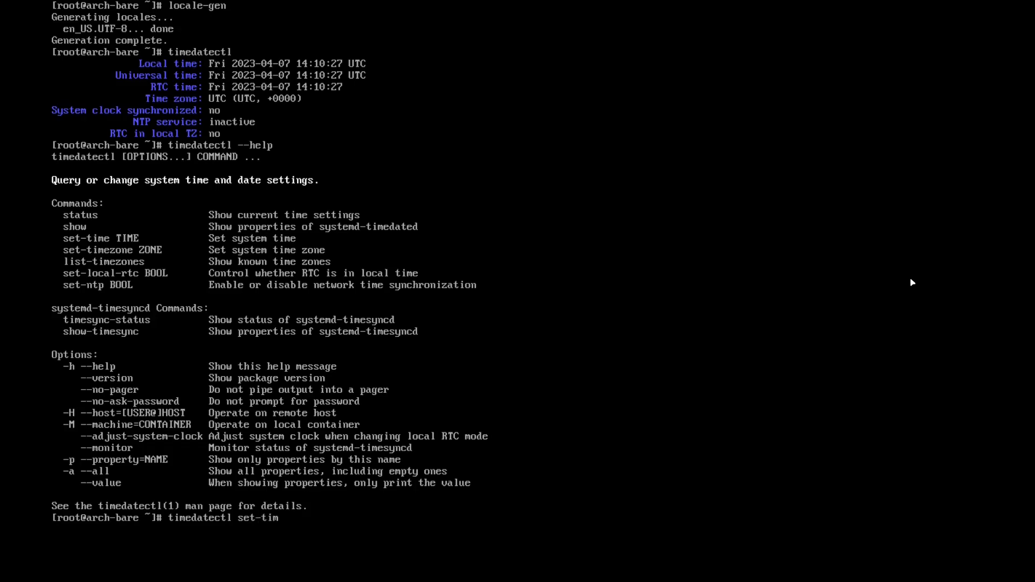
{"action": "type", "text": "ezone"}
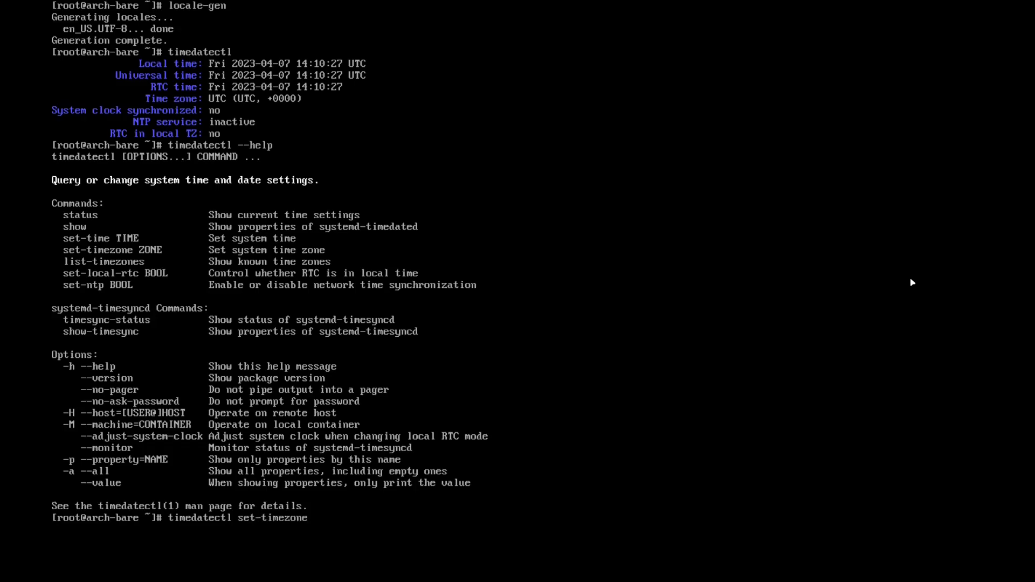
{"action": "type", "text": "Asia?seo"}
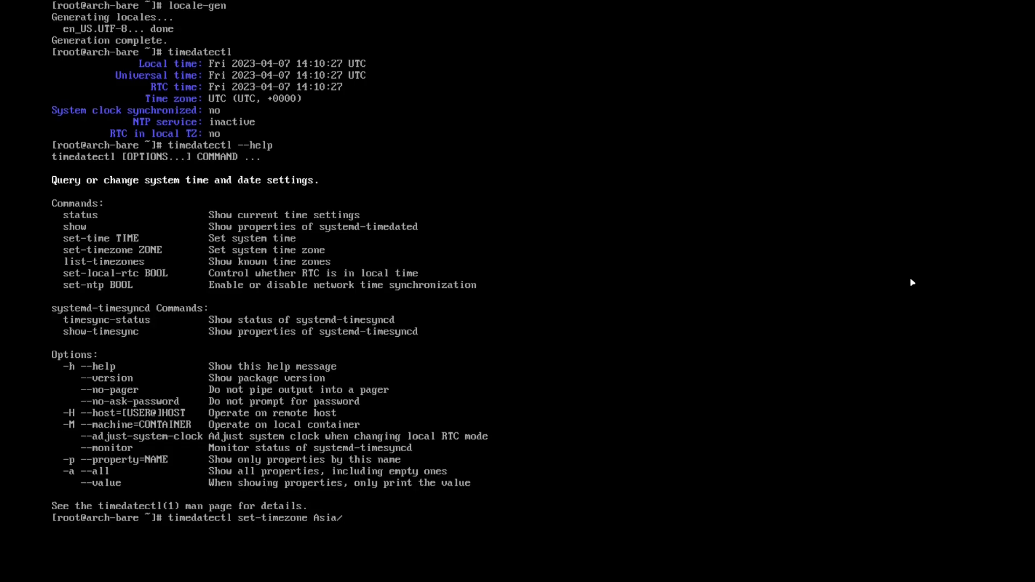
{"action": "type", "text": "Seoul"}
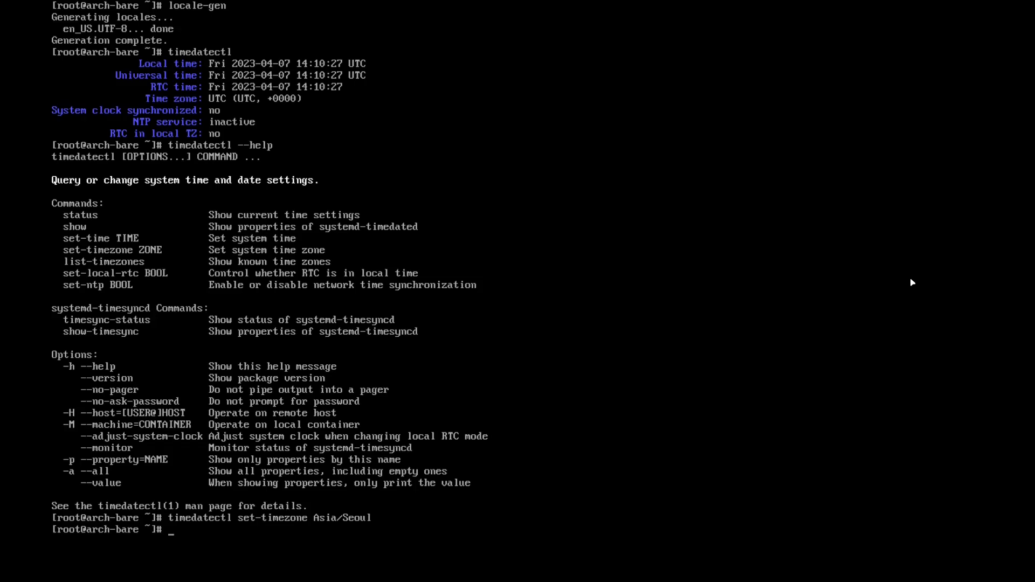
{"action": "type", "text": "timedatectl"}
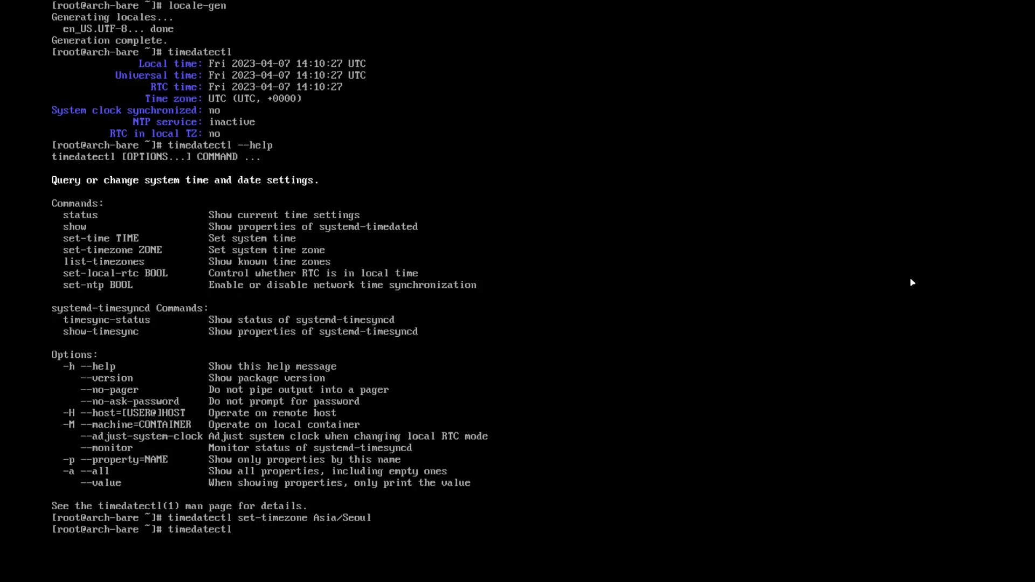
{"action": "key", "text": "Return"}
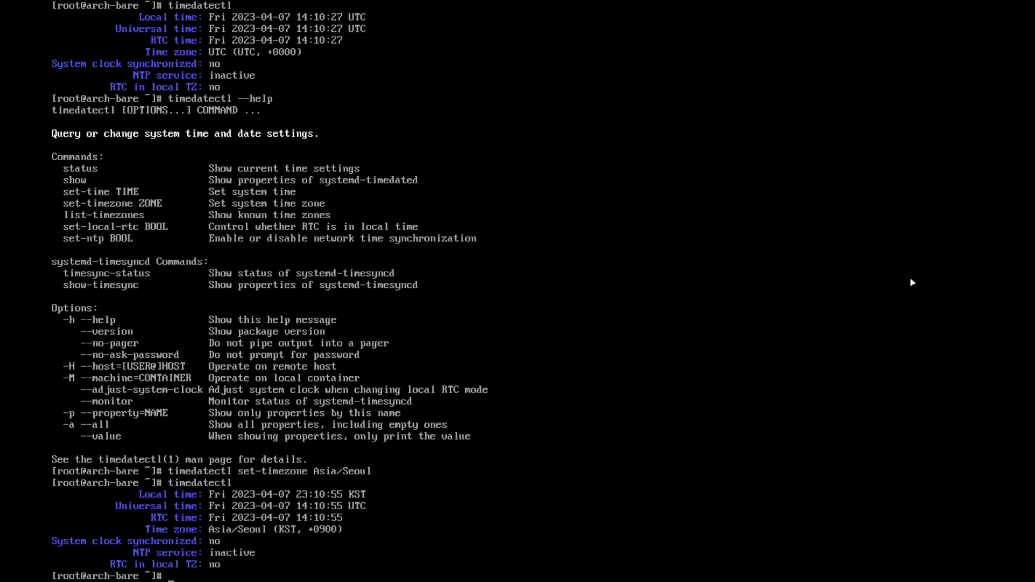
{"action": "type", "text": "eofetch"}
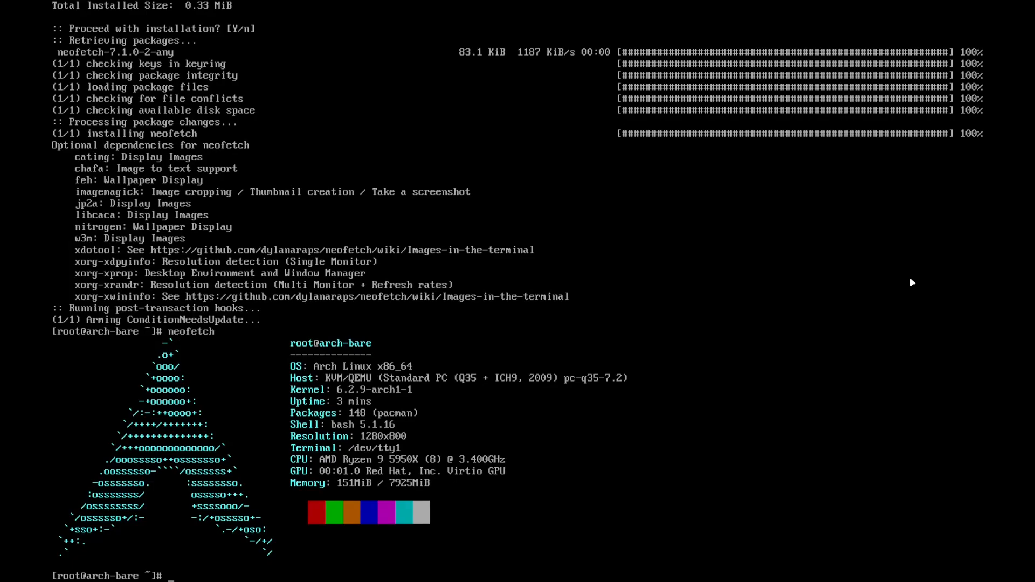
{"action": "mouse_move", "coordinate": [266, 439]}
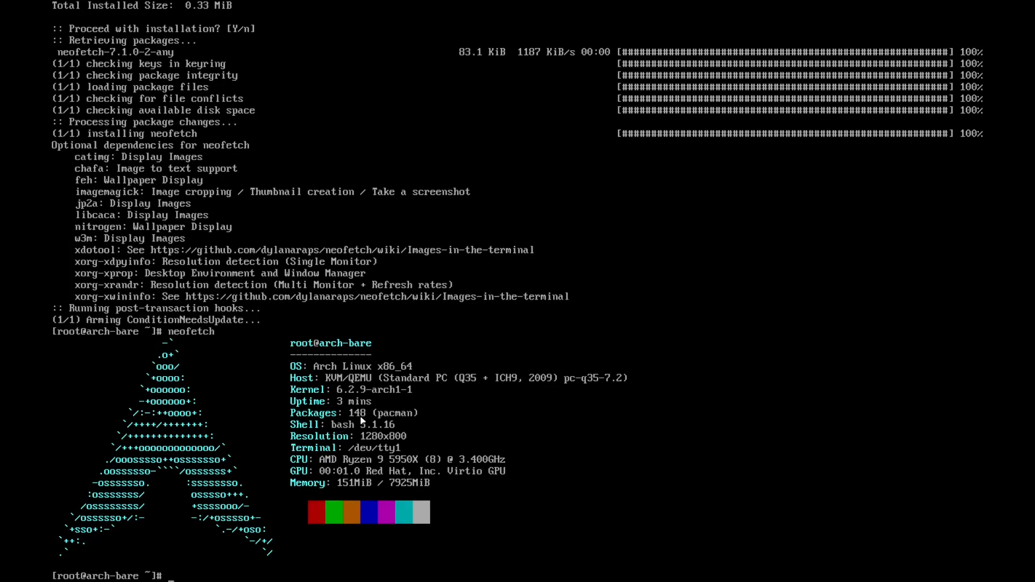
{"action": "mouse_move", "coordinate": [348, 496]}
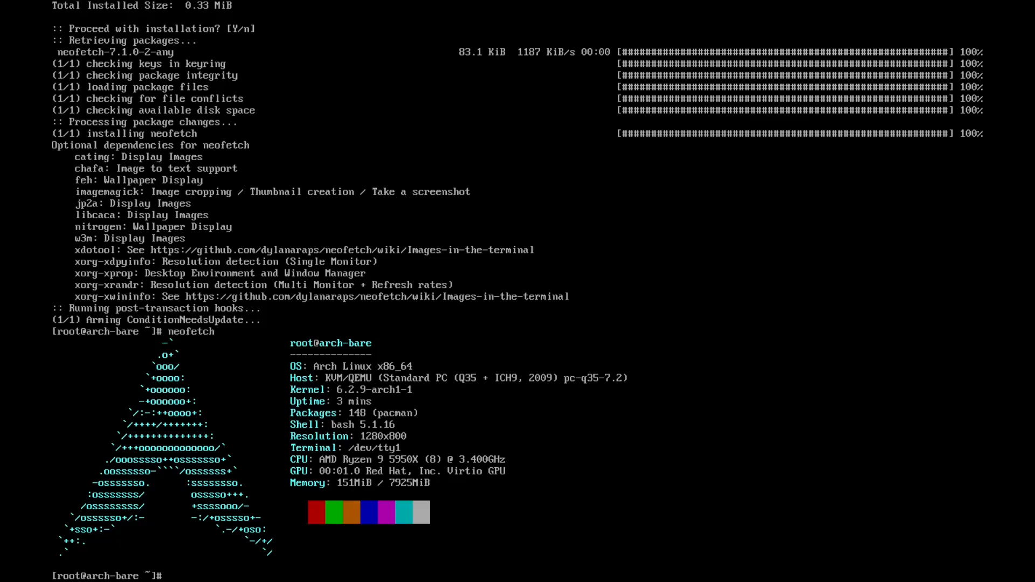
- Begin a shutdown command at the arch-bare prompt after viewing neofetch output
{"action": "type", "text": "shut"}
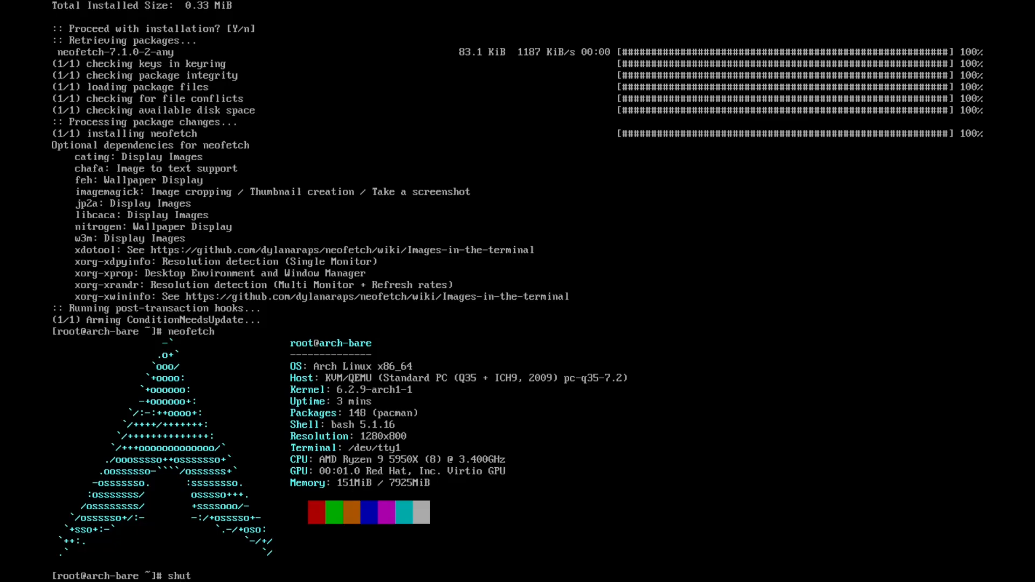